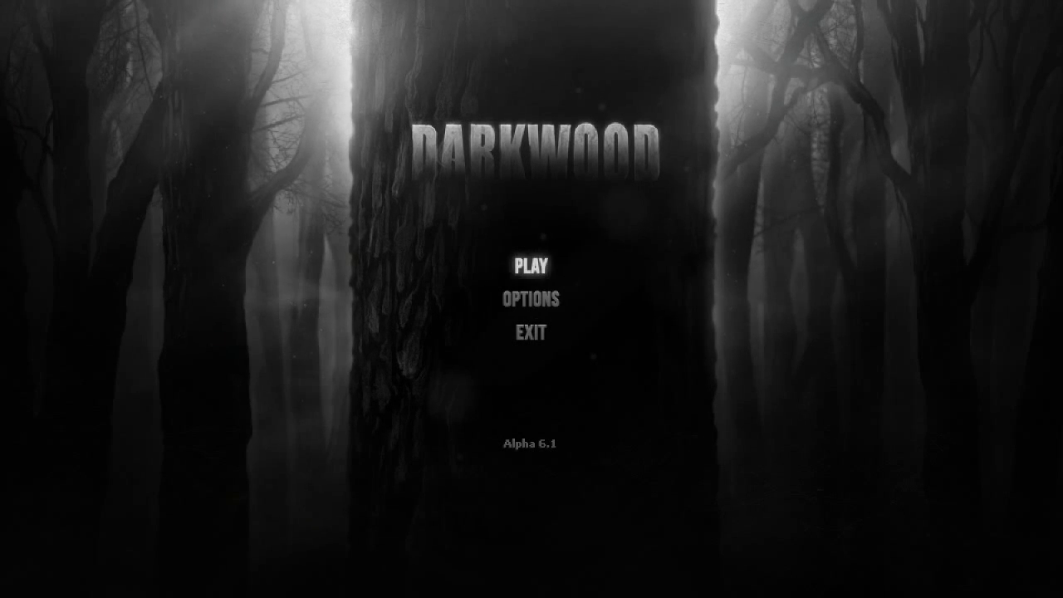
Start a new game on Normal difficulty with the prologue kept
click(531, 267)
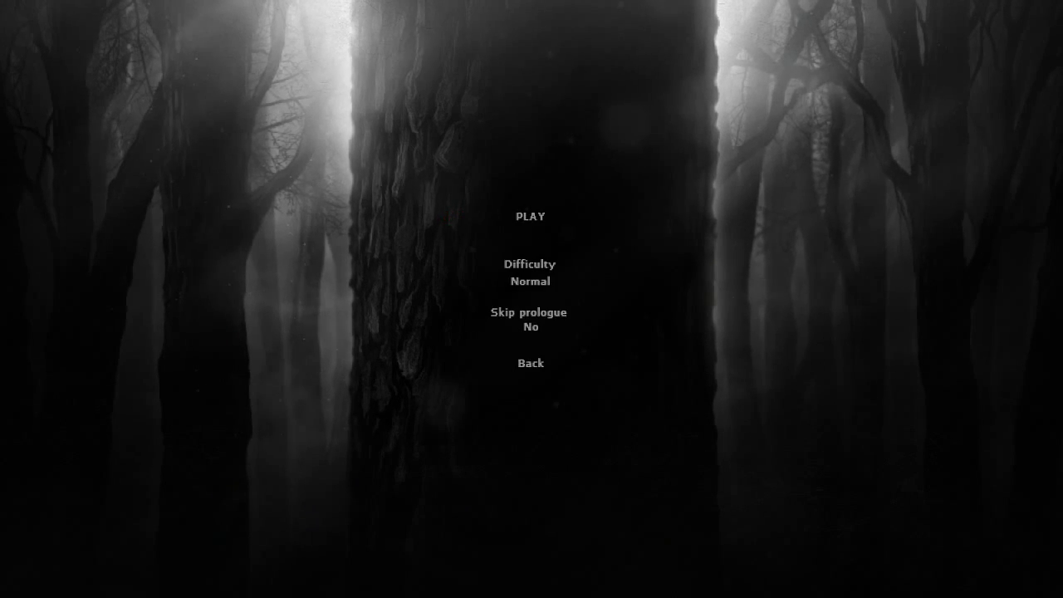
mouse_move(530, 363)
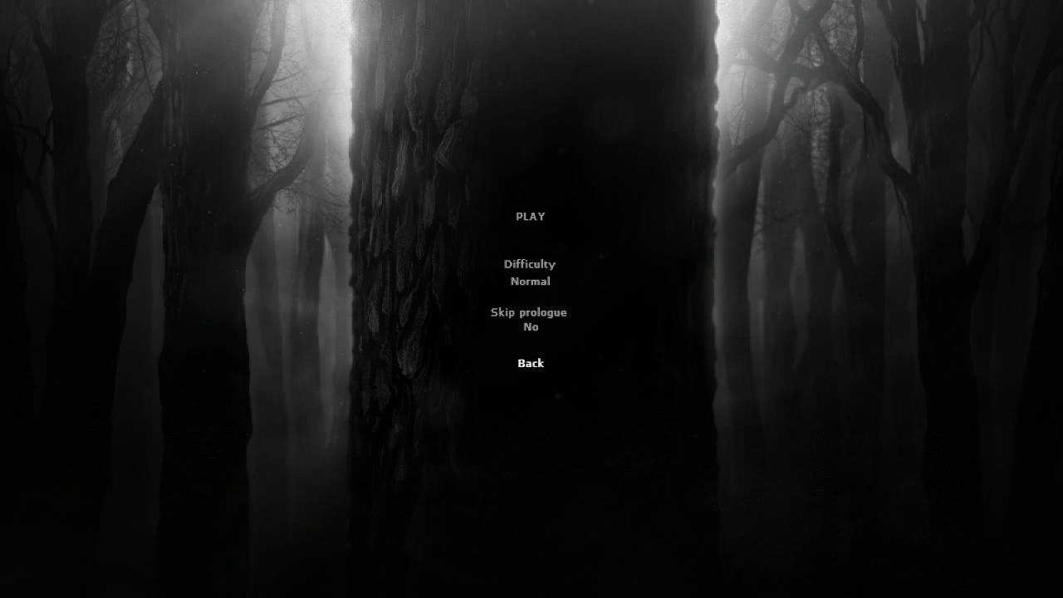
click(529, 216)
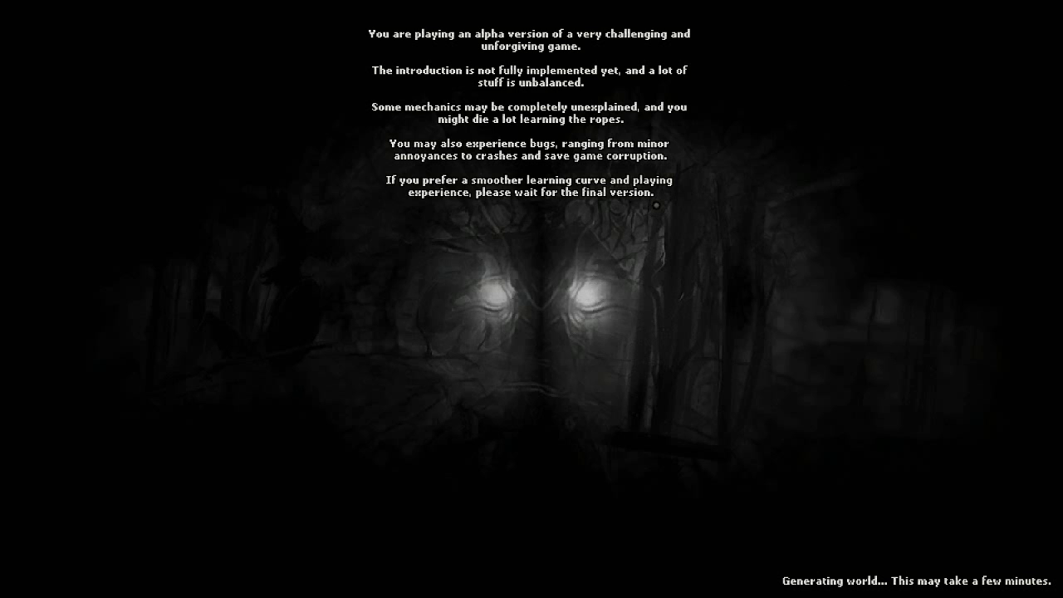
mouse_move(692, 265)
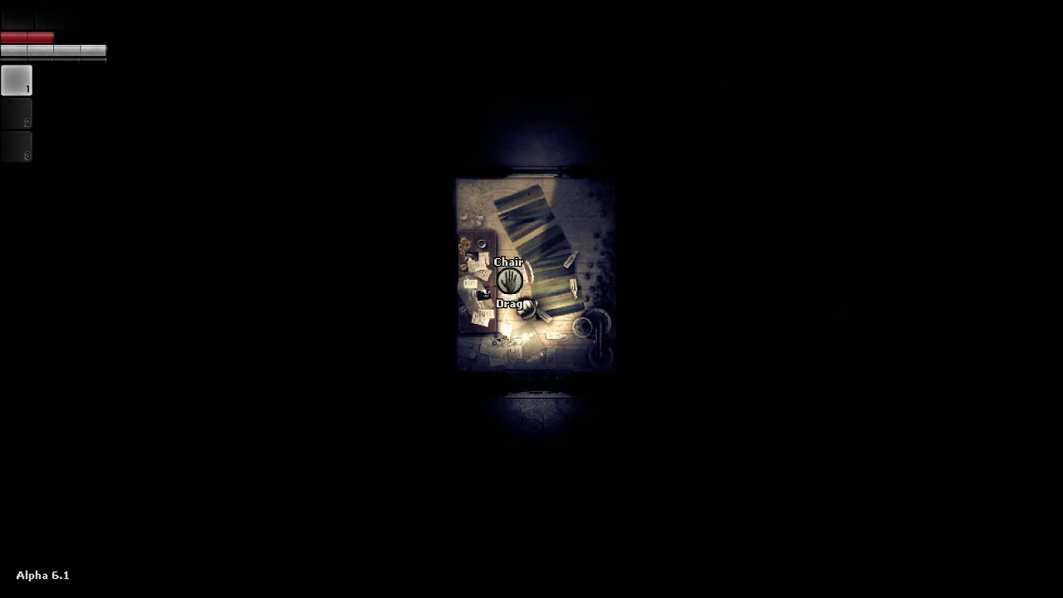
Drag the chair aside and open the starting room's wooden door
click(510, 302)
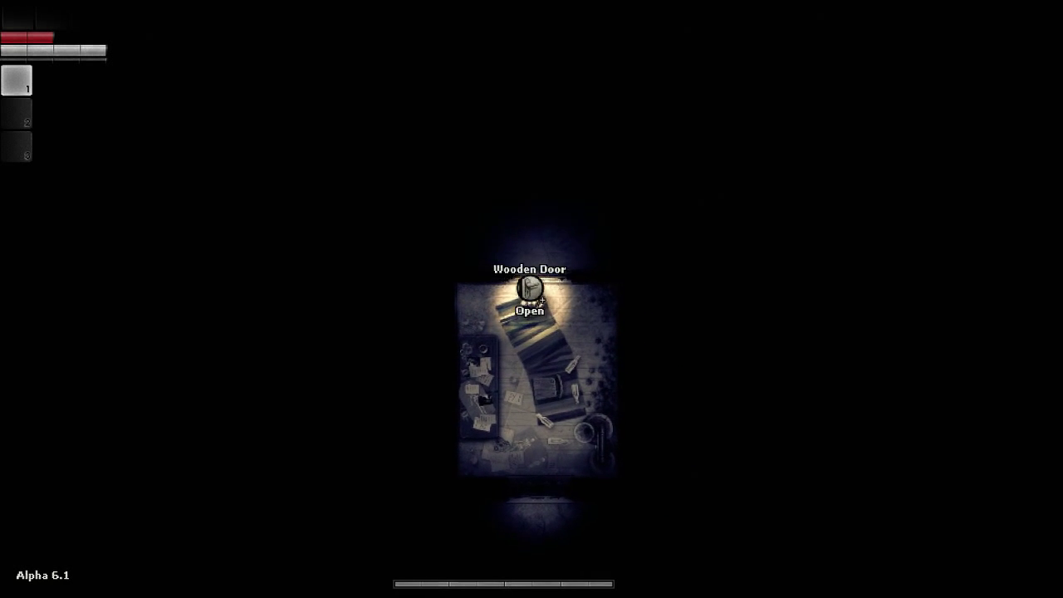
click(529, 312)
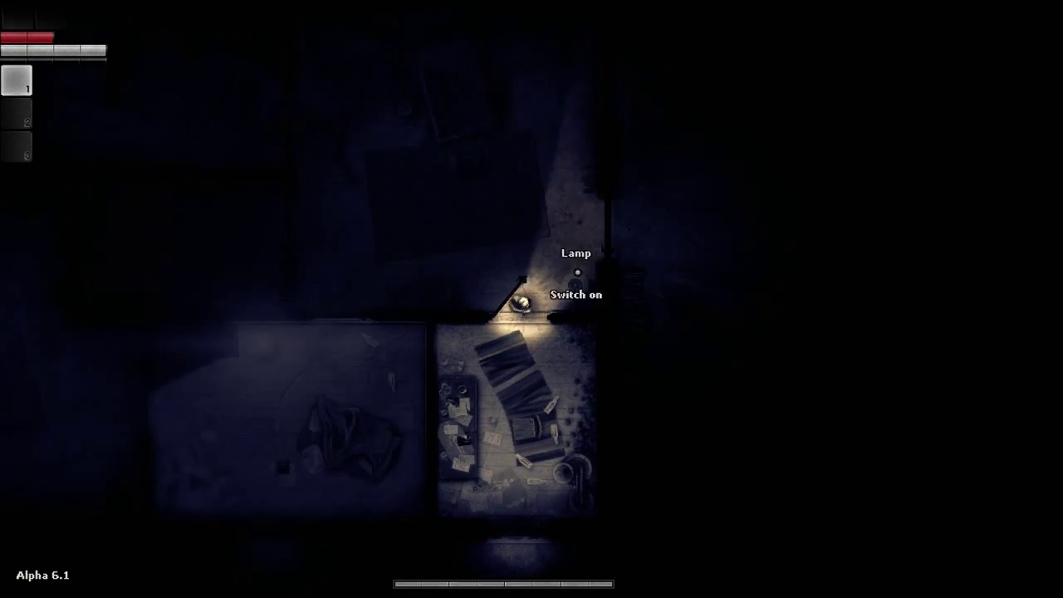
Switch on the lamp, take the medical bag items, and examine the photo
click(575, 295)
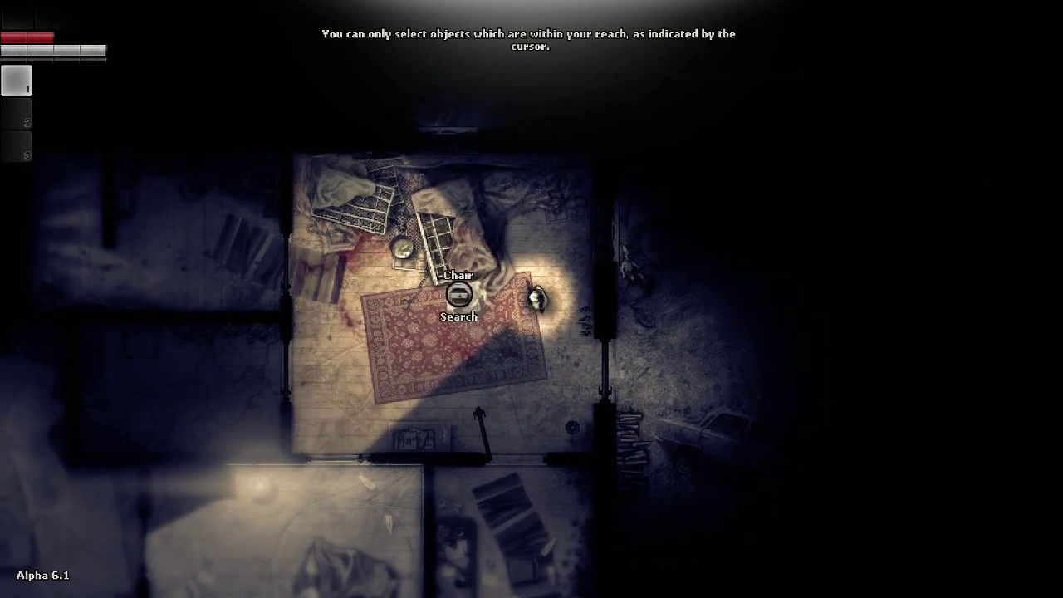
click(458, 317)
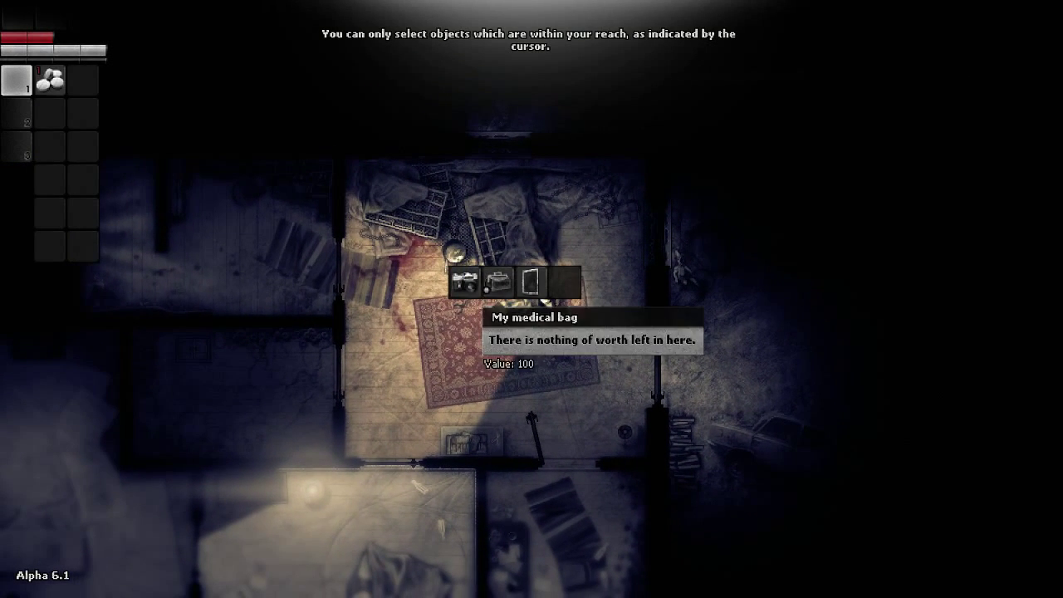
click(456, 282)
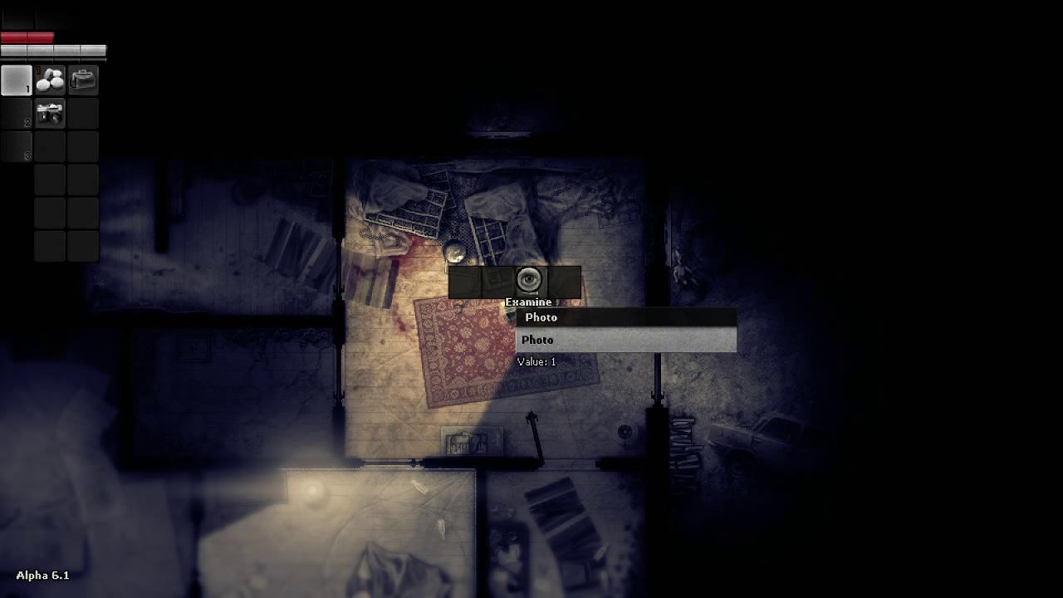
click(537, 339)
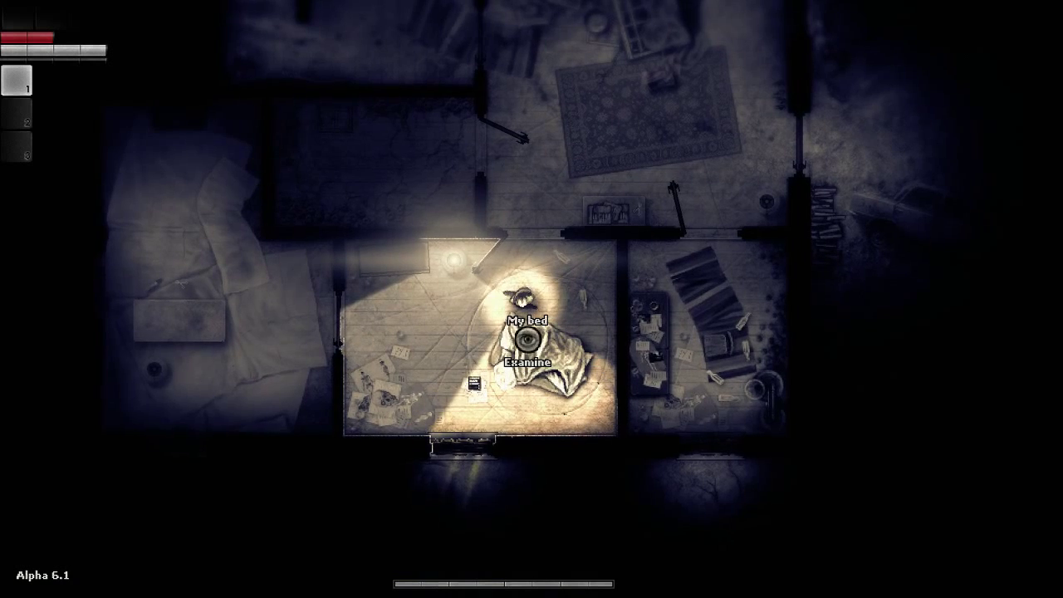
Examine the bed in the lamp-lit room
click(518, 361)
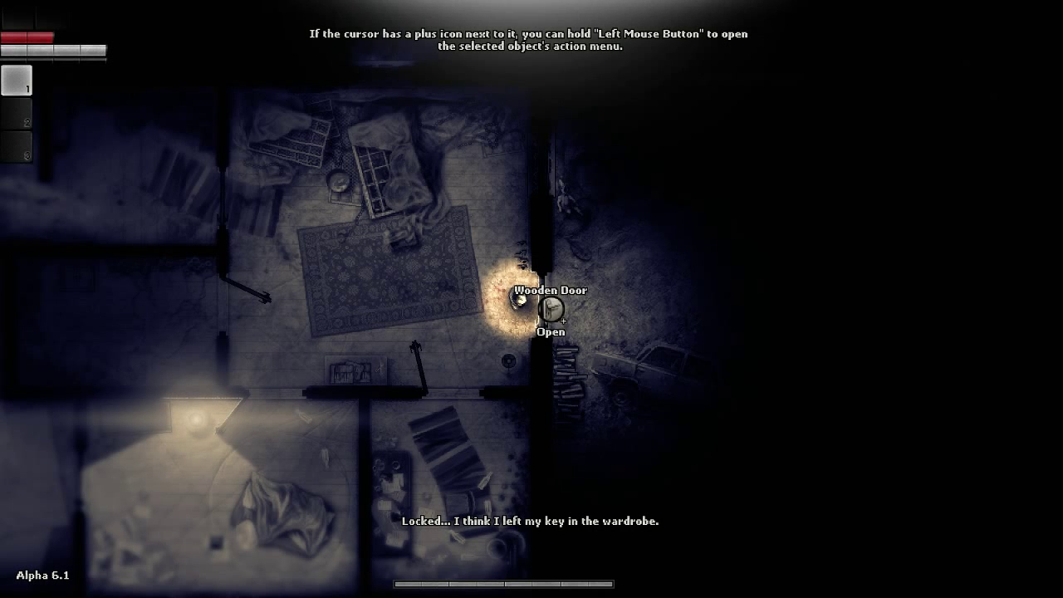
Open the wooden door, go outside, and examine the dog by the wrecked car
click(550, 319)
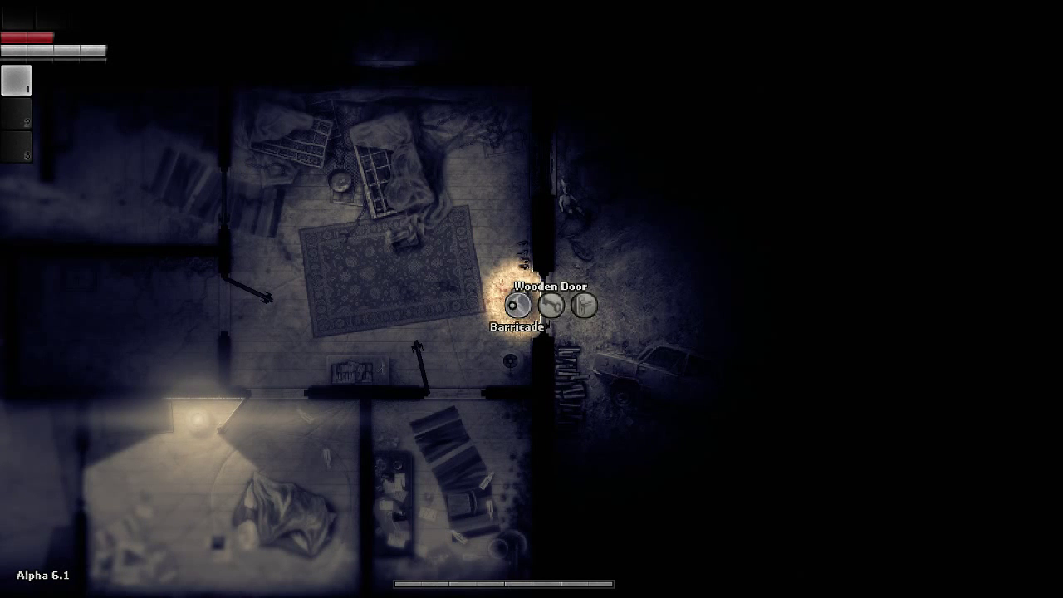
click(513, 305)
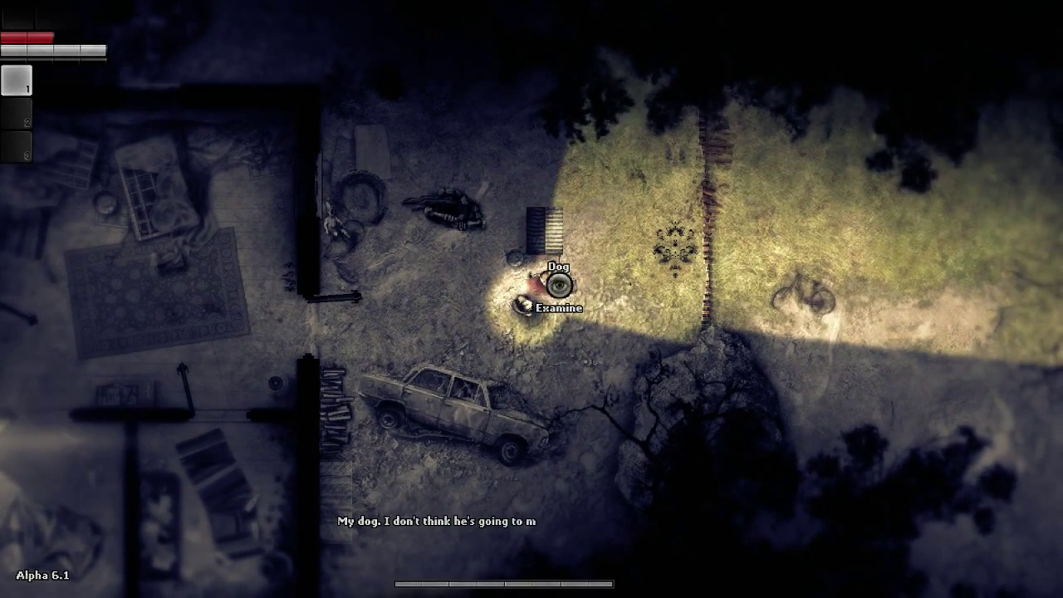
click(552, 312)
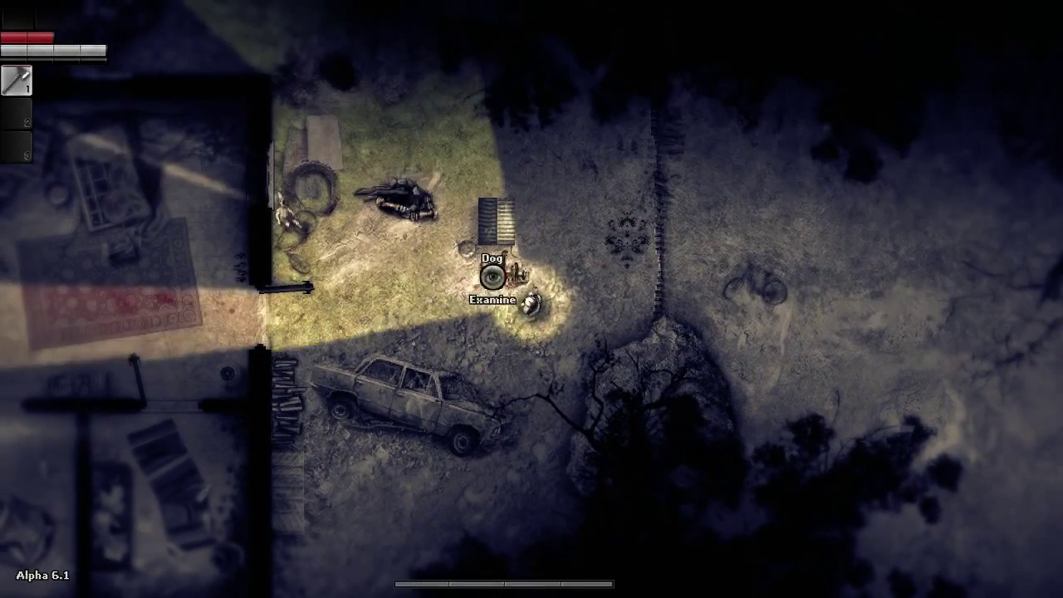
Examine the dog beside the wrecked car in the yard
click(490, 300)
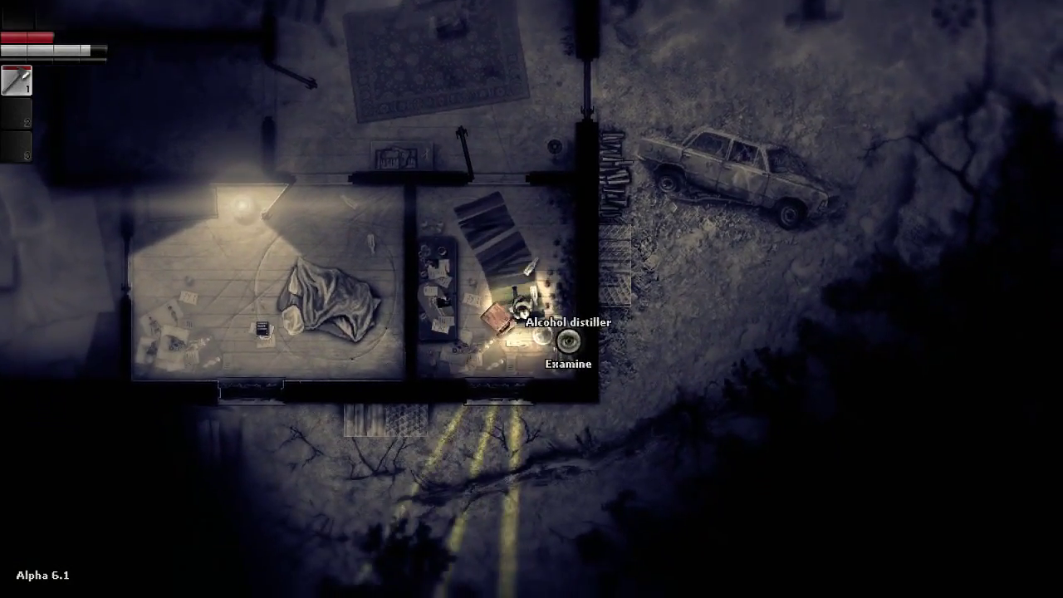
Examine the alcohol distiller in the hideout's small side room
click(557, 366)
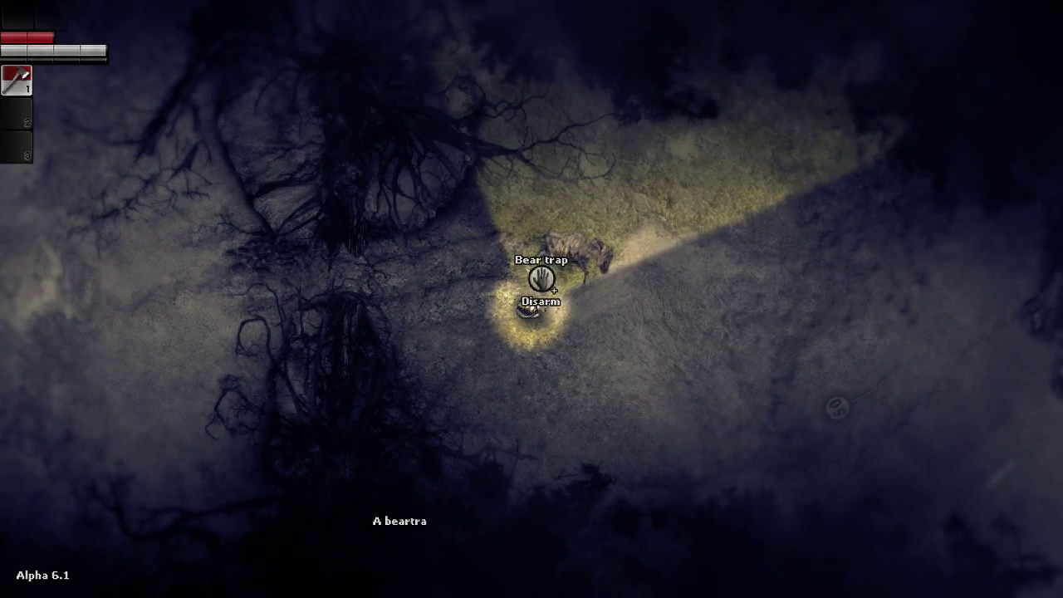
Disarm the bear trap in the forest clearing
click(538, 302)
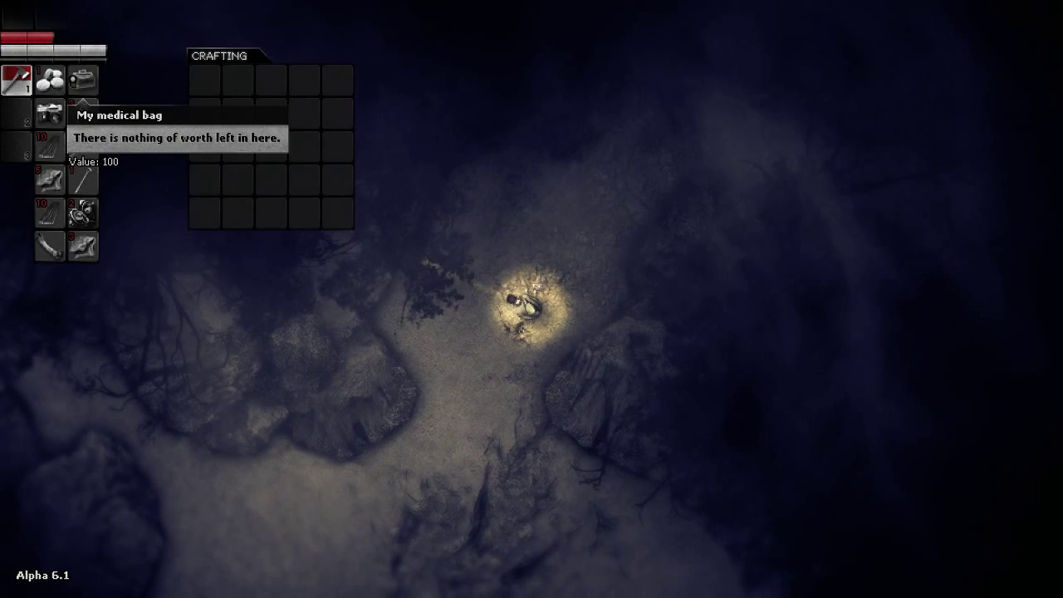
mouse_move(48, 212)
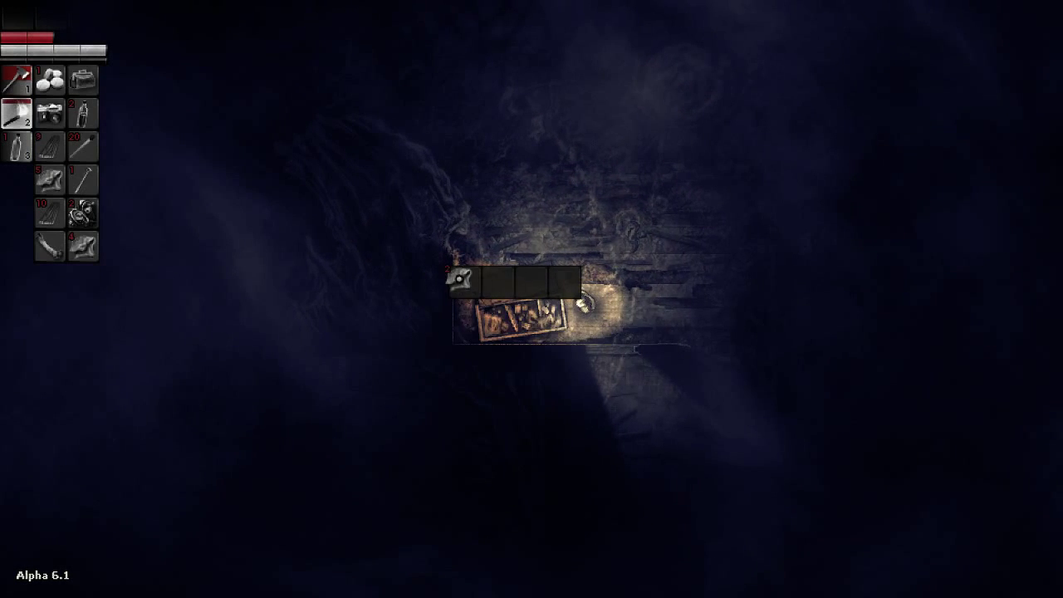
mouse_move(95, 258)
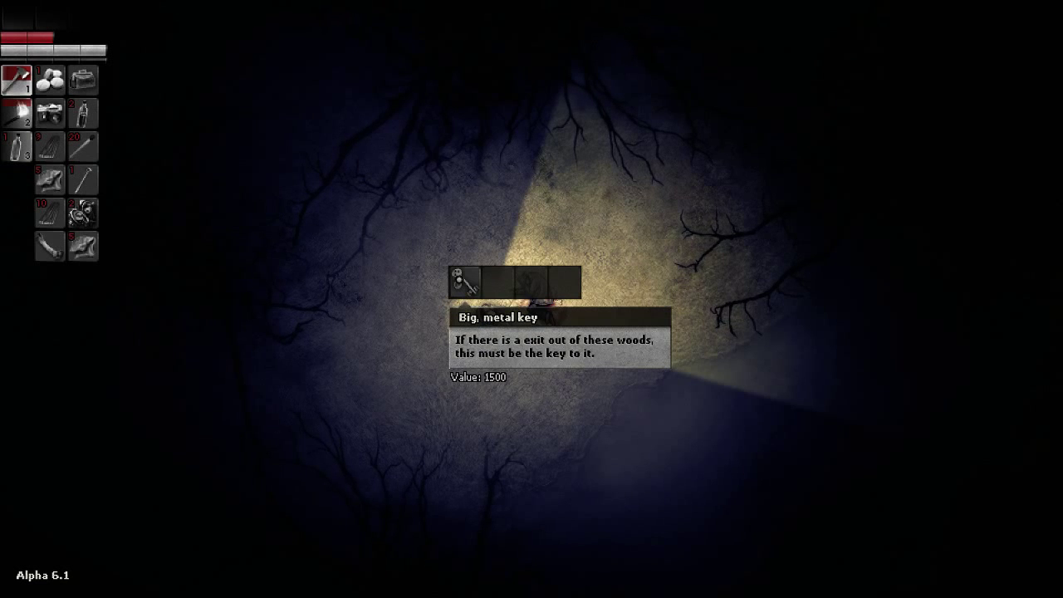
mouse_move(81, 245)
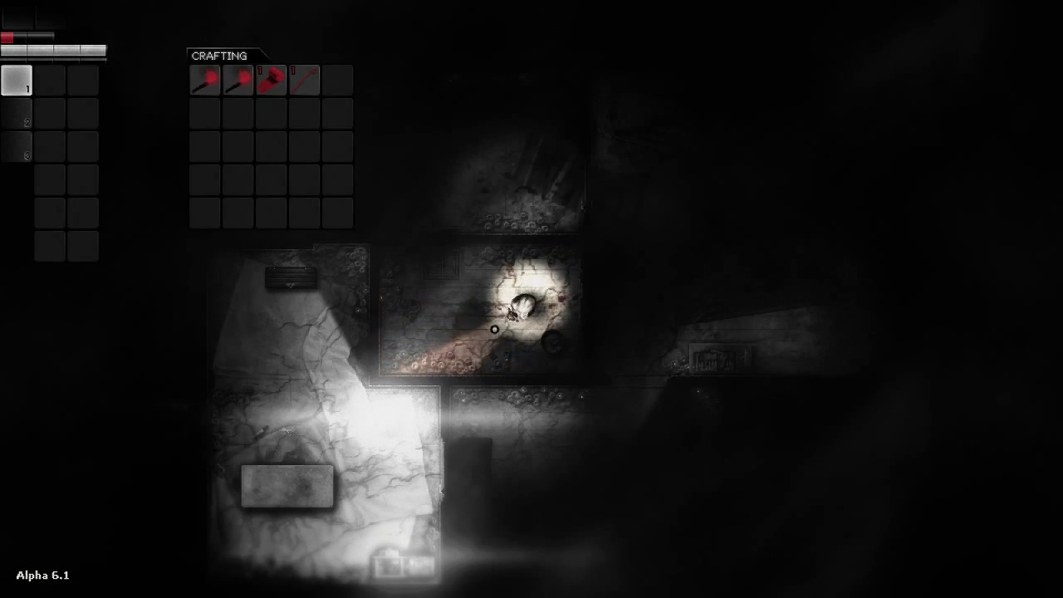
mouse_move(305, 79)
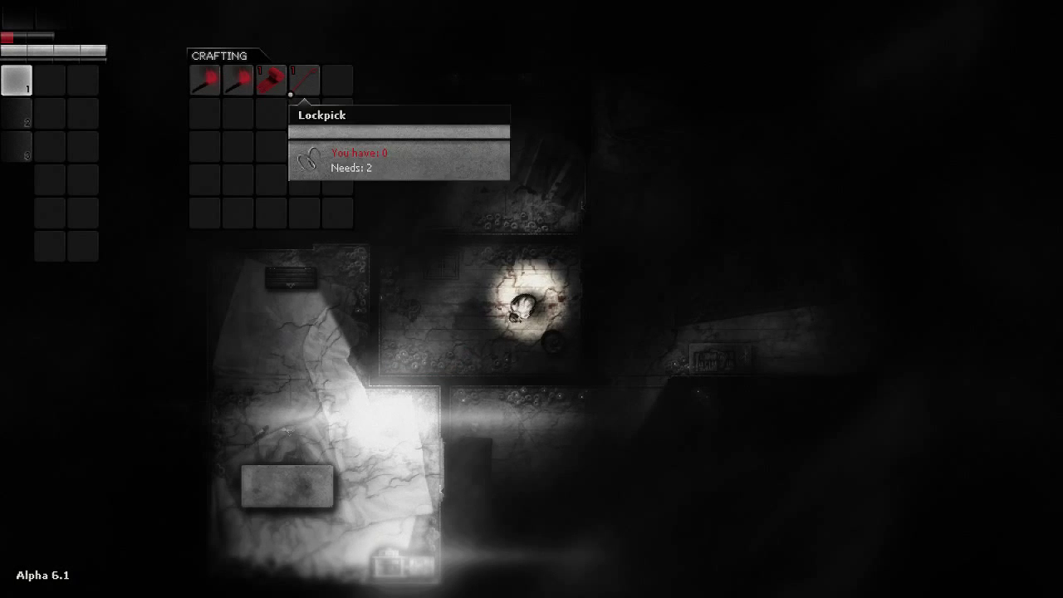
mouse_move(332, 79)
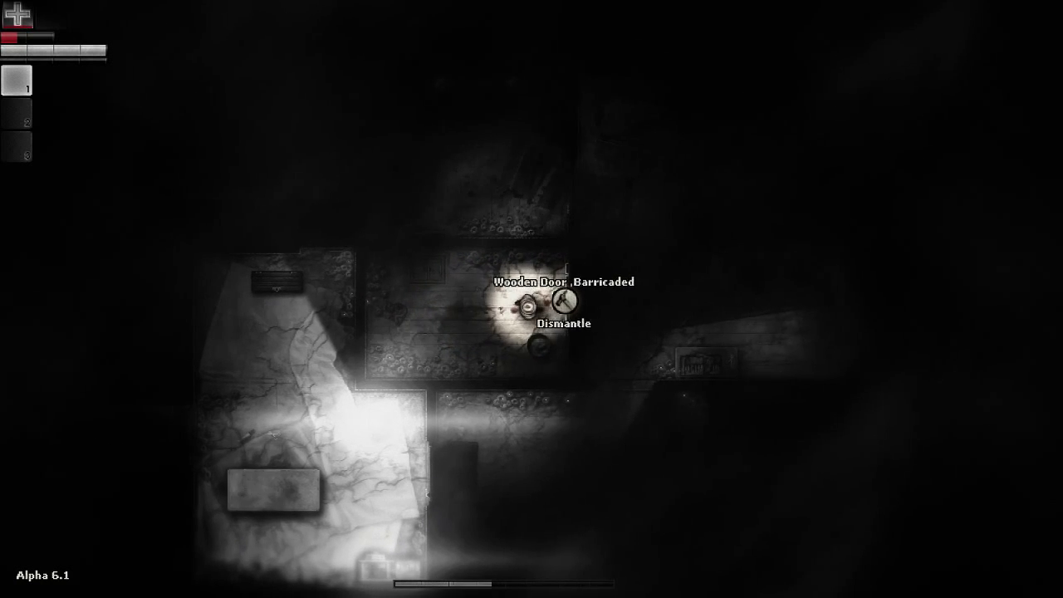
Start dismantling the barricaded wooden door
click(564, 323)
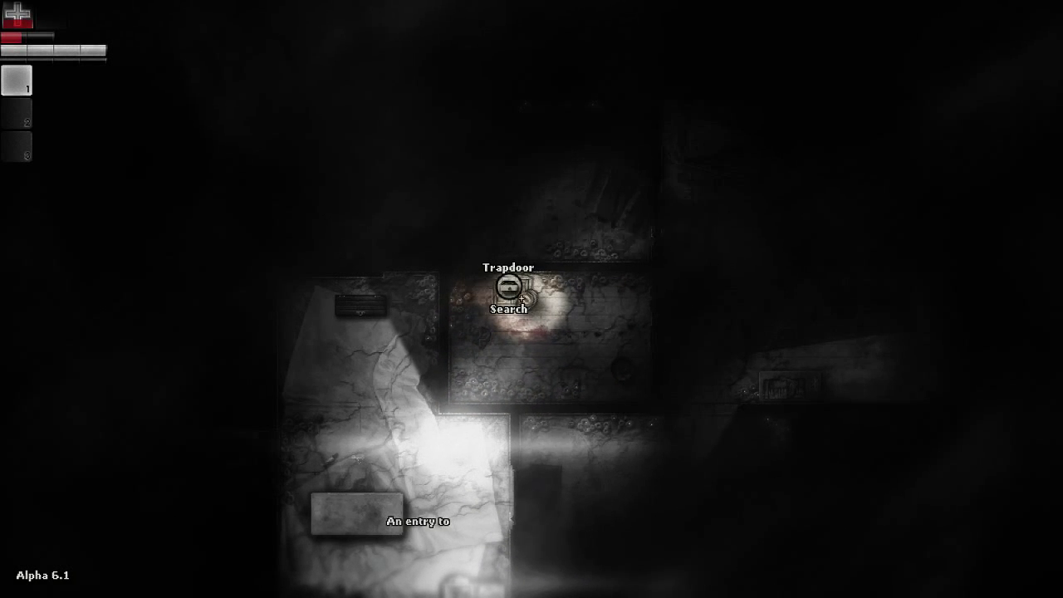
Search the trapdoor, find it locked without lockpicks, then dismantle the barricaded door
click(507, 292)
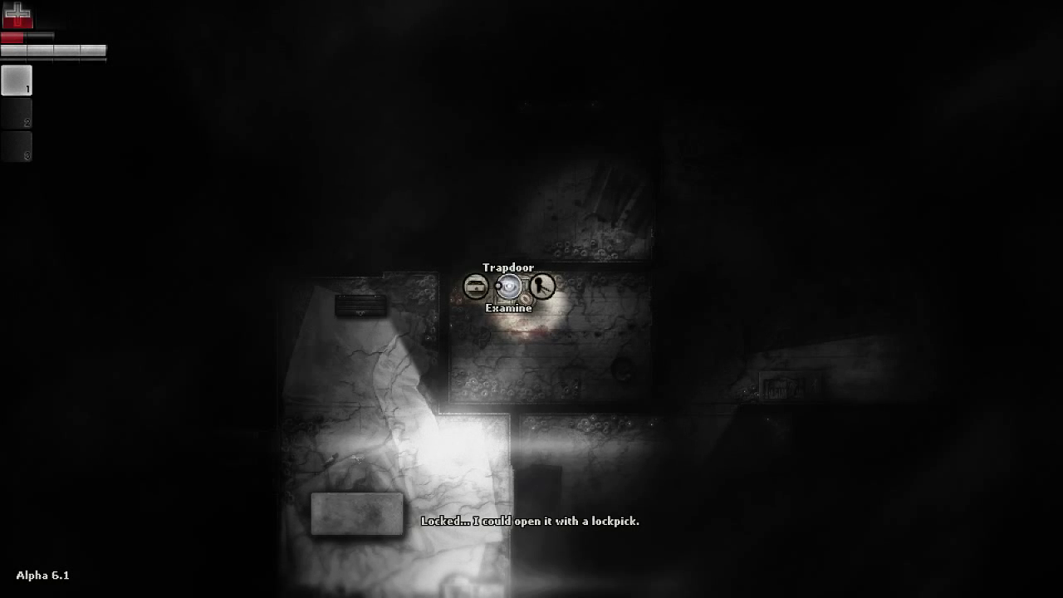
click(537, 290)
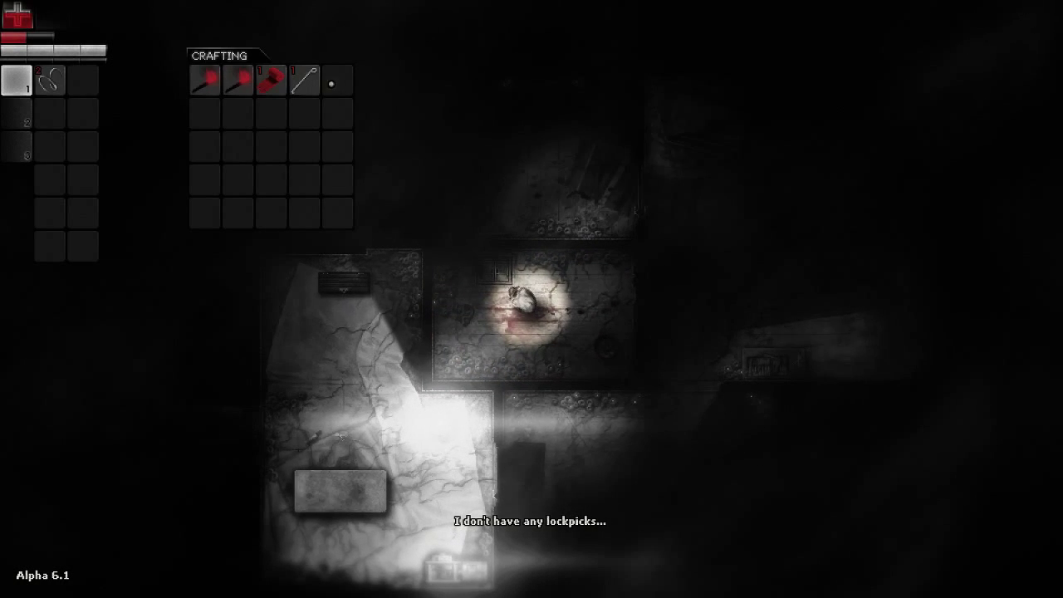
mouse_move(306, 80)
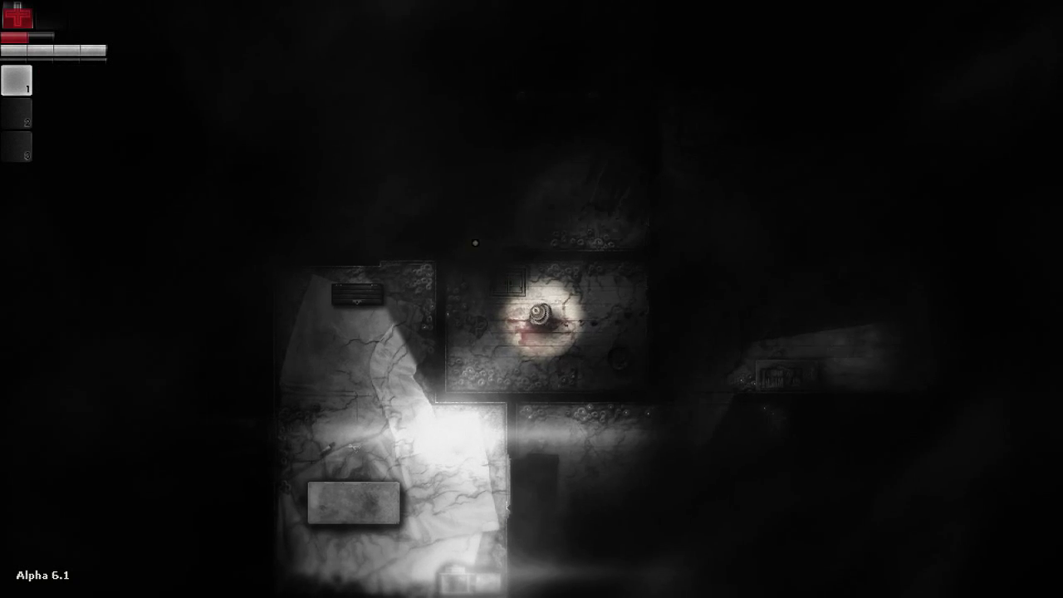
click(541, 316)
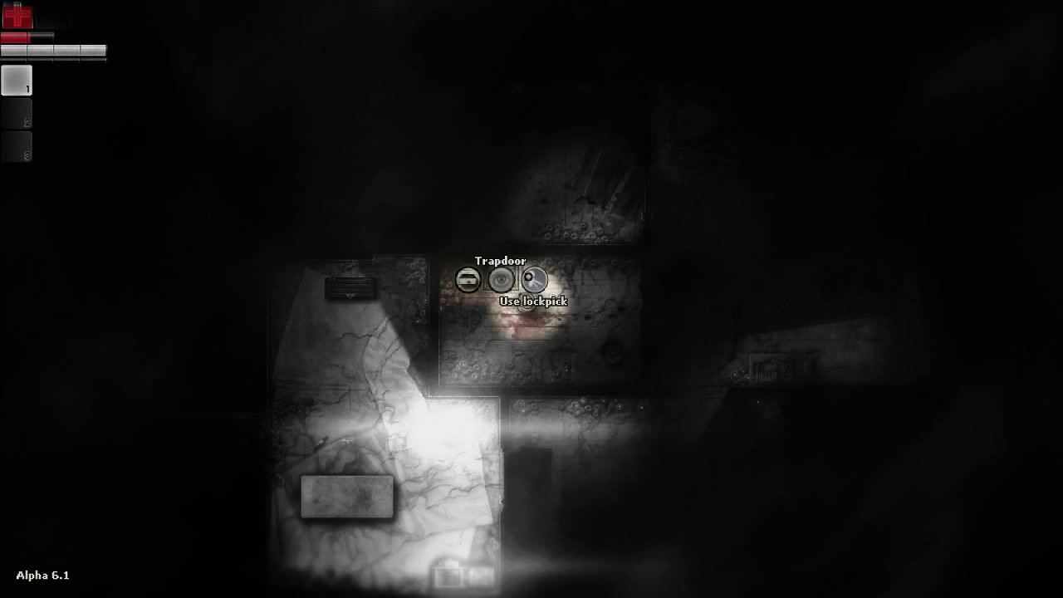
click(538, 280)
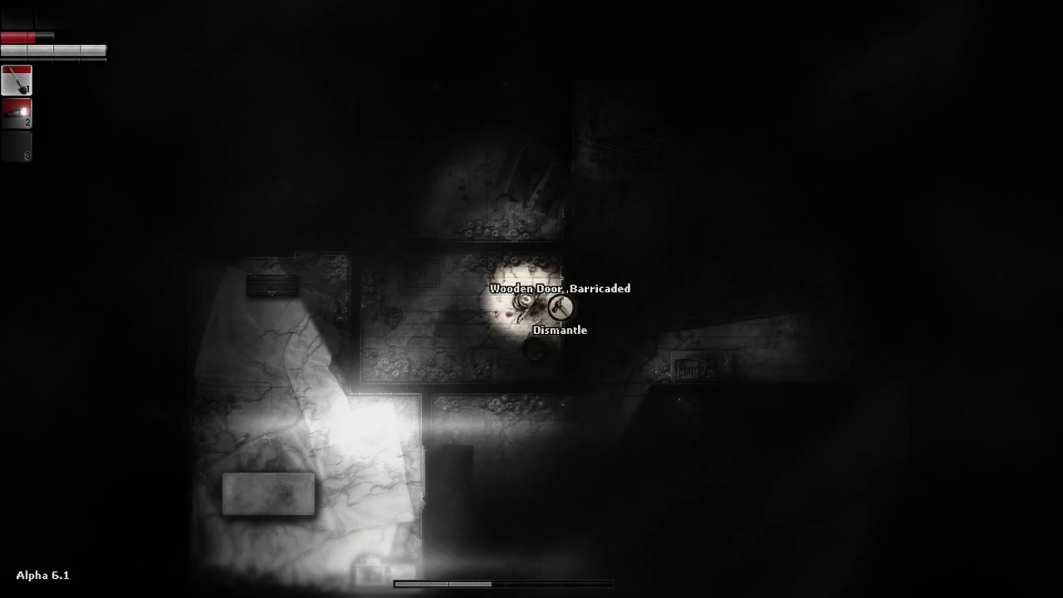
click(559, 330)
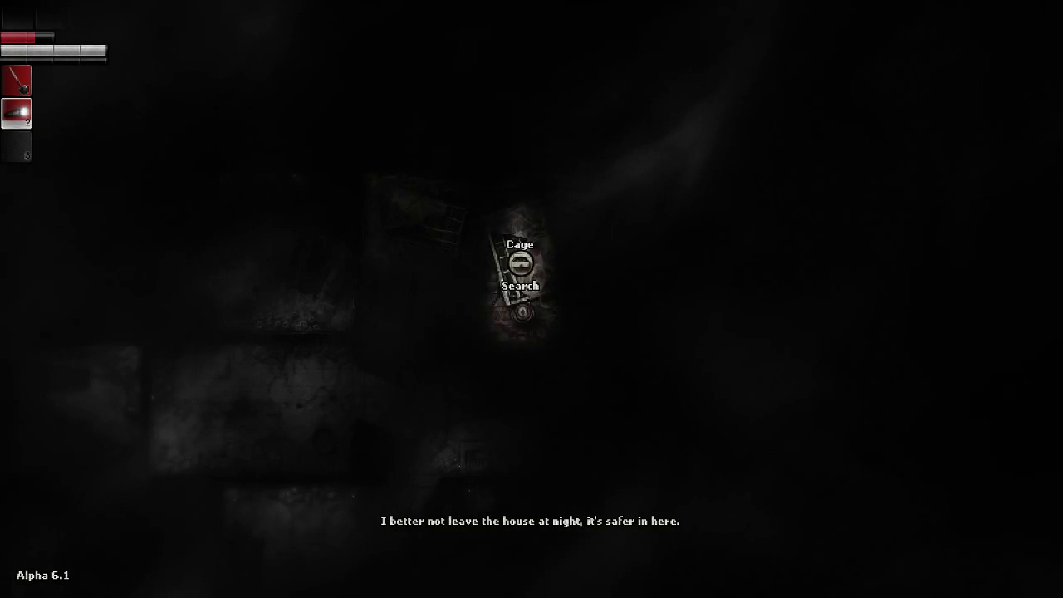
Examine the metal bed in the dark hideout room
click(520, 286)
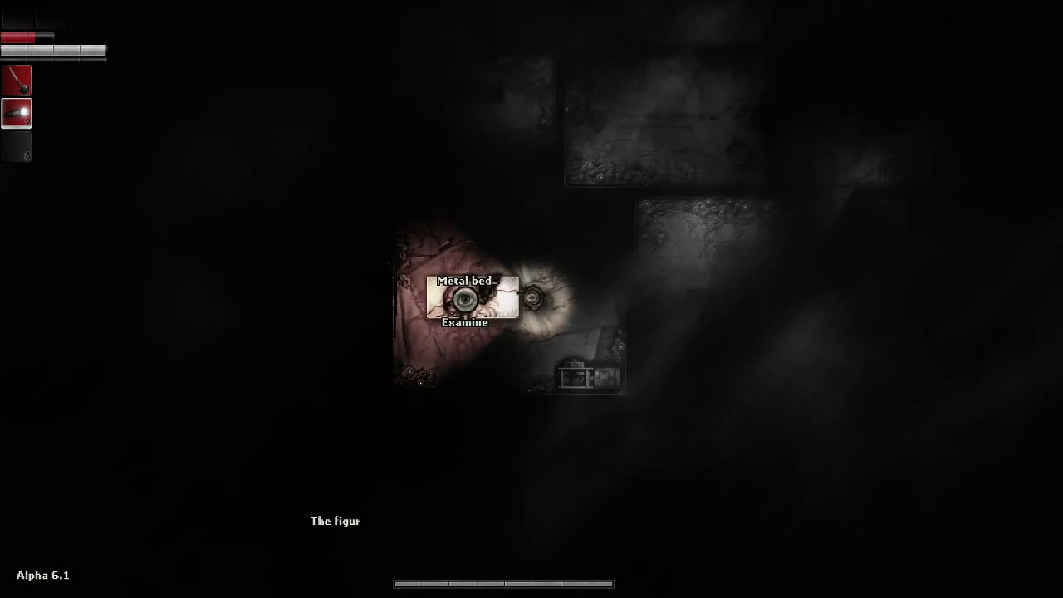
click(464, 324)
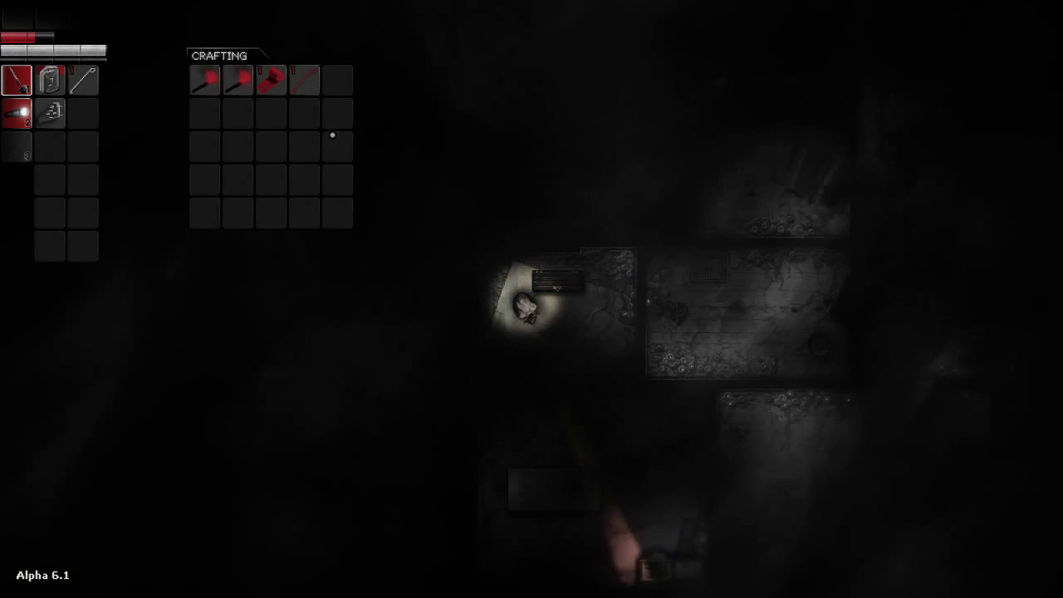
mouse_move(49, 113)
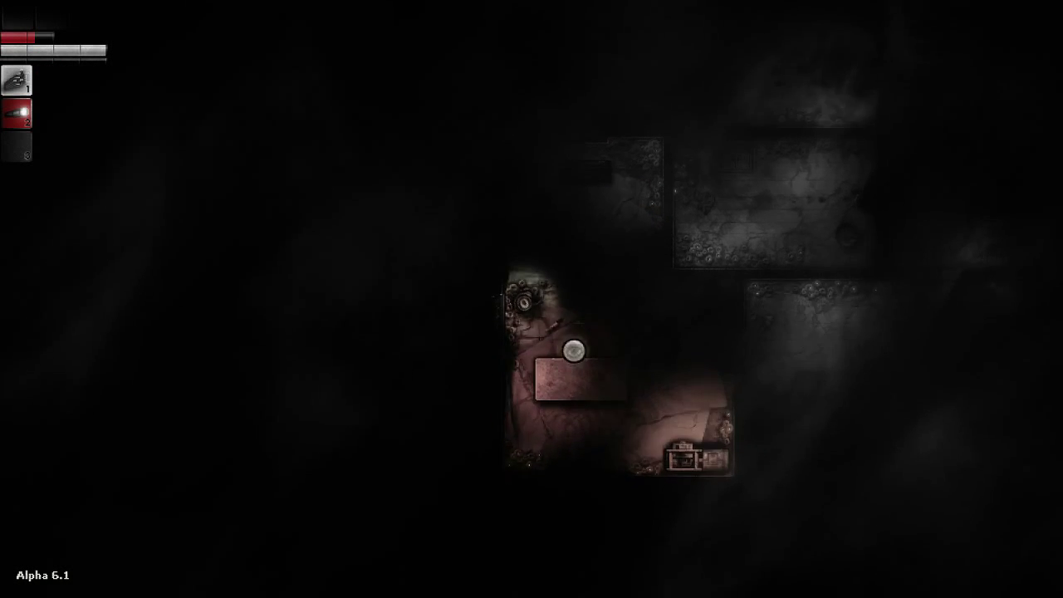
Re-examine the metal bed, pour the gasoline into the generator, and try switching it on
right_click(572, 353)
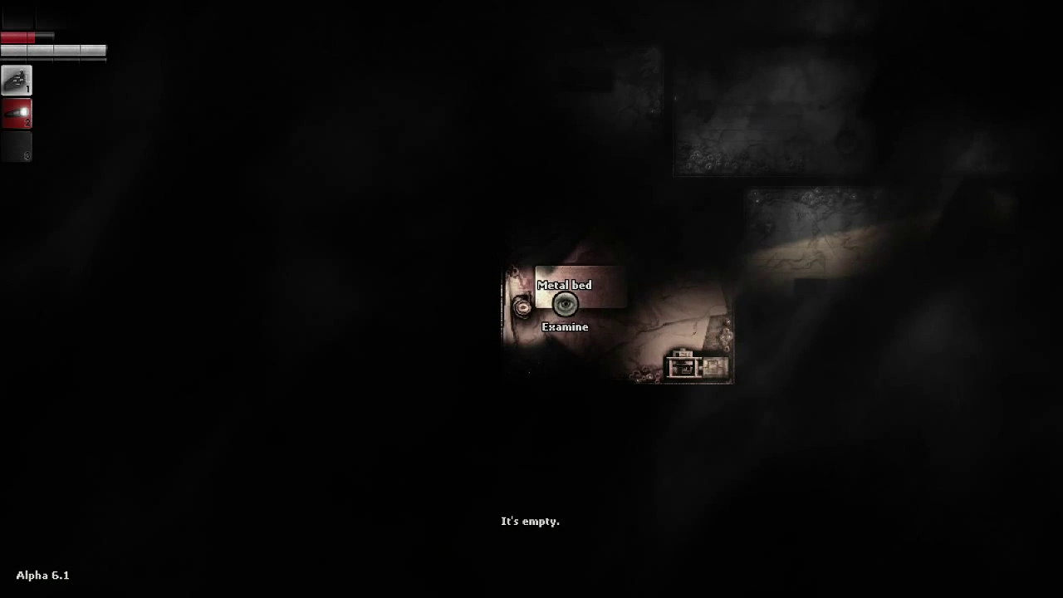
click(563, 326)
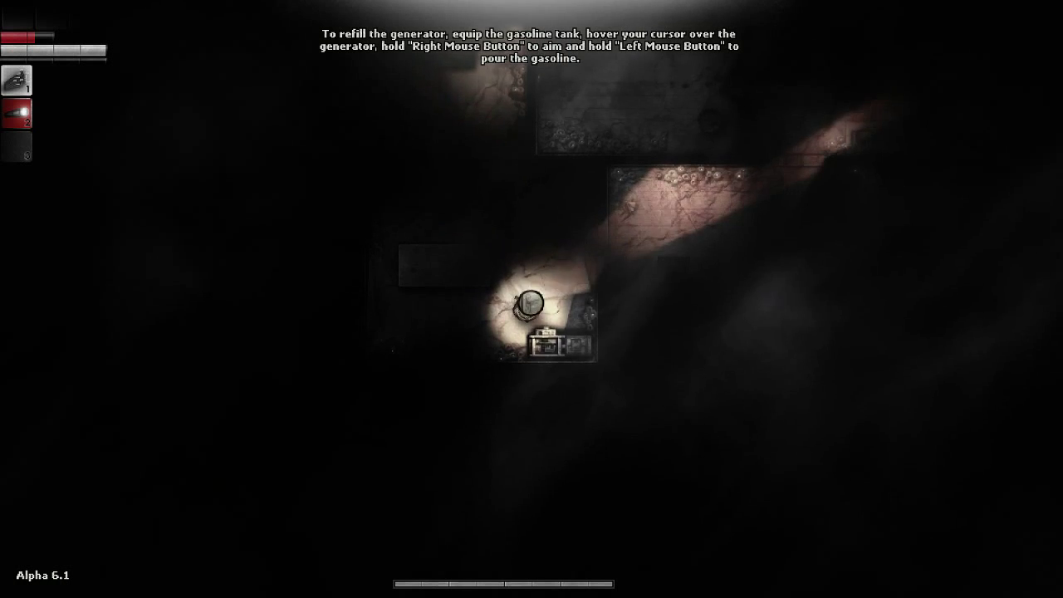
mouse_move(549, 307)
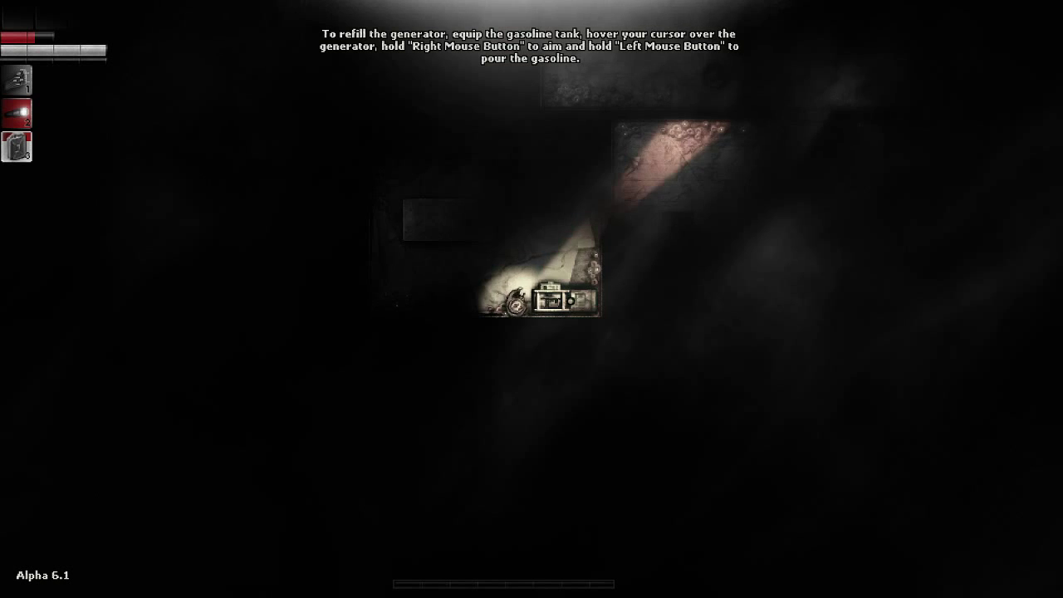
mouse_move(561, 299)
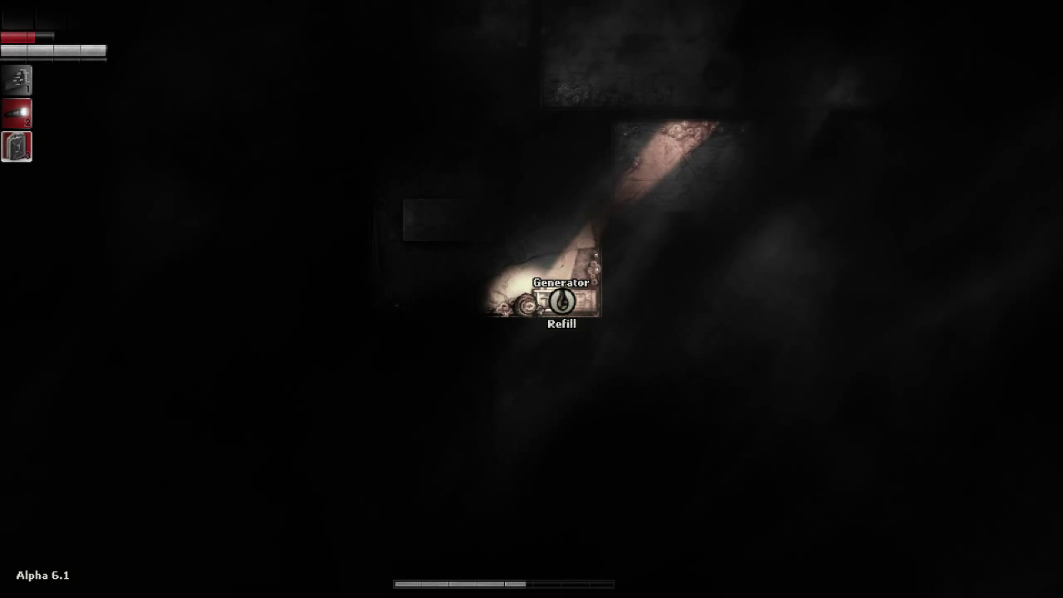
click(562, 325)
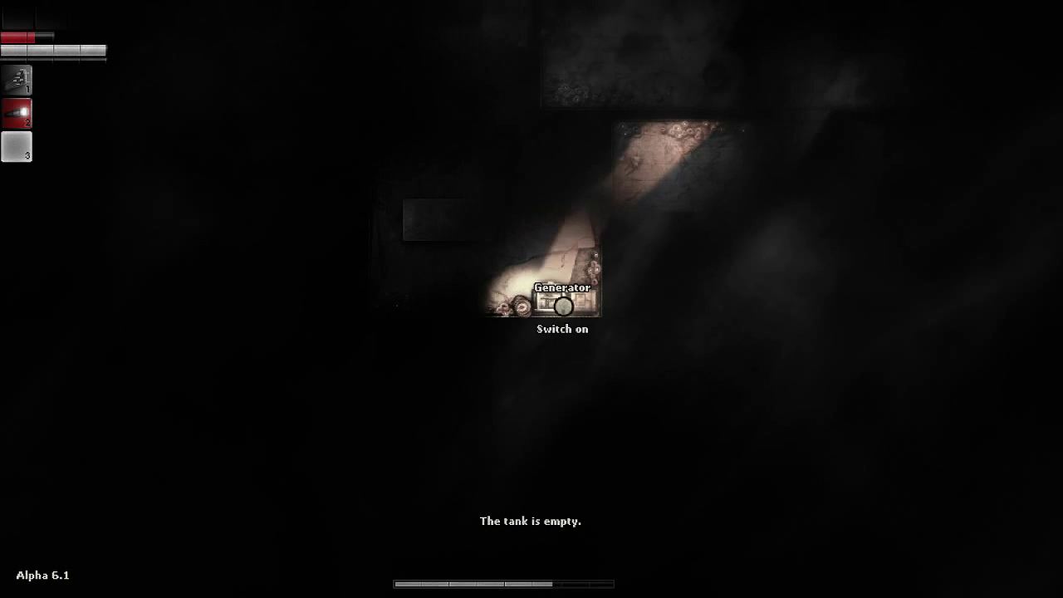
click(563, 304)
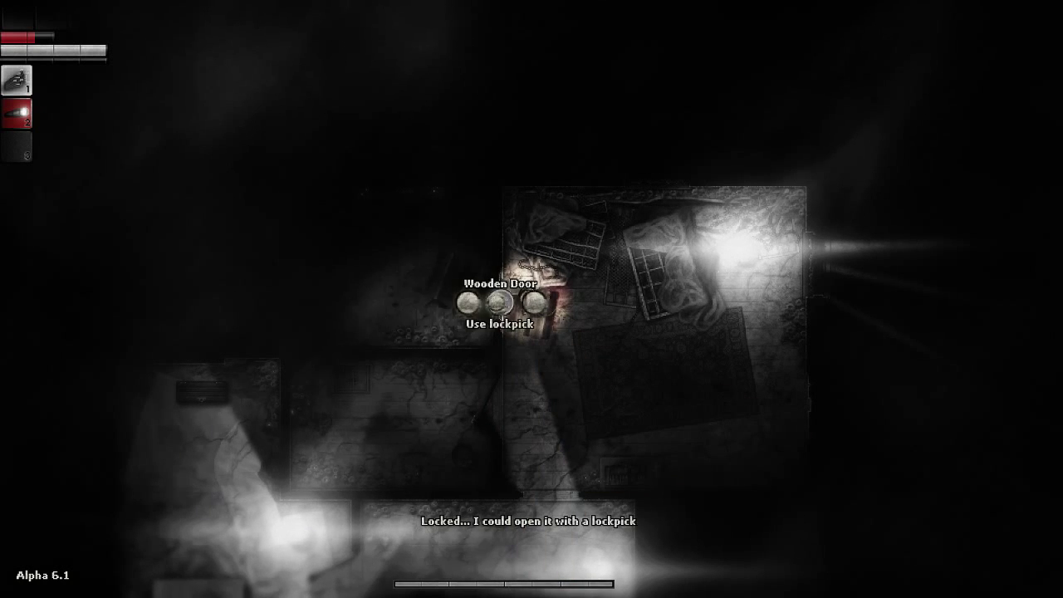
Pick the wooden door's lock and open it once it reports Unlocked
click(494, 308)
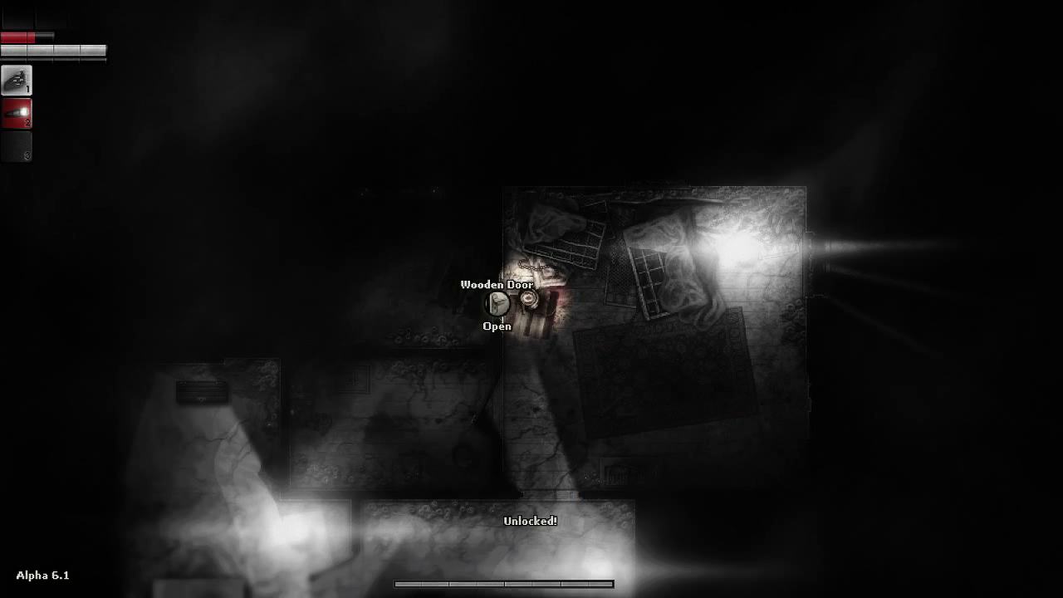
click(499, 312)
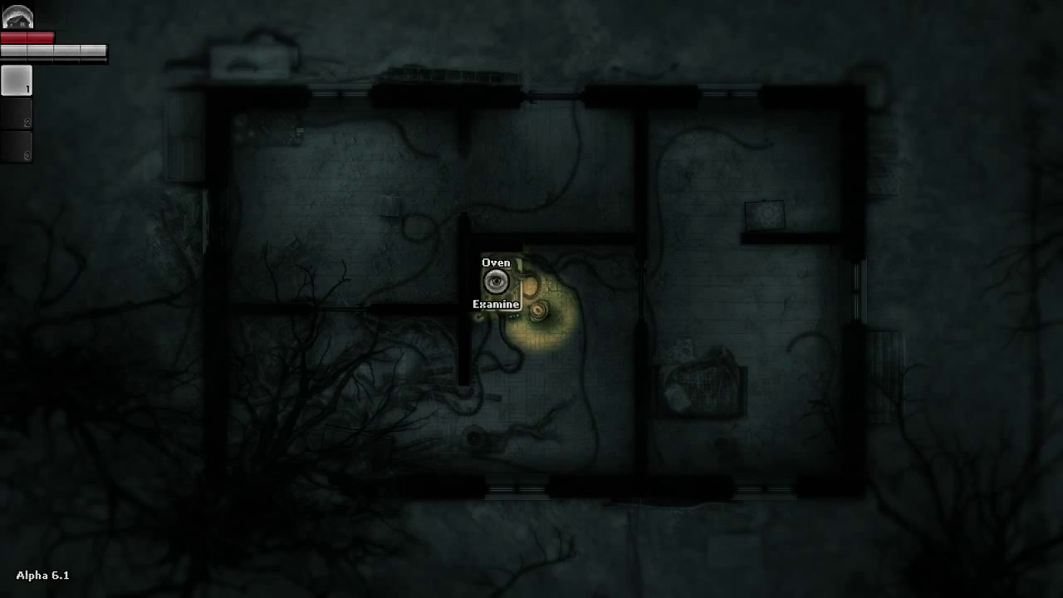
Examine the hideout oven to bring up its illustrated close-up scene
click(496, 303)
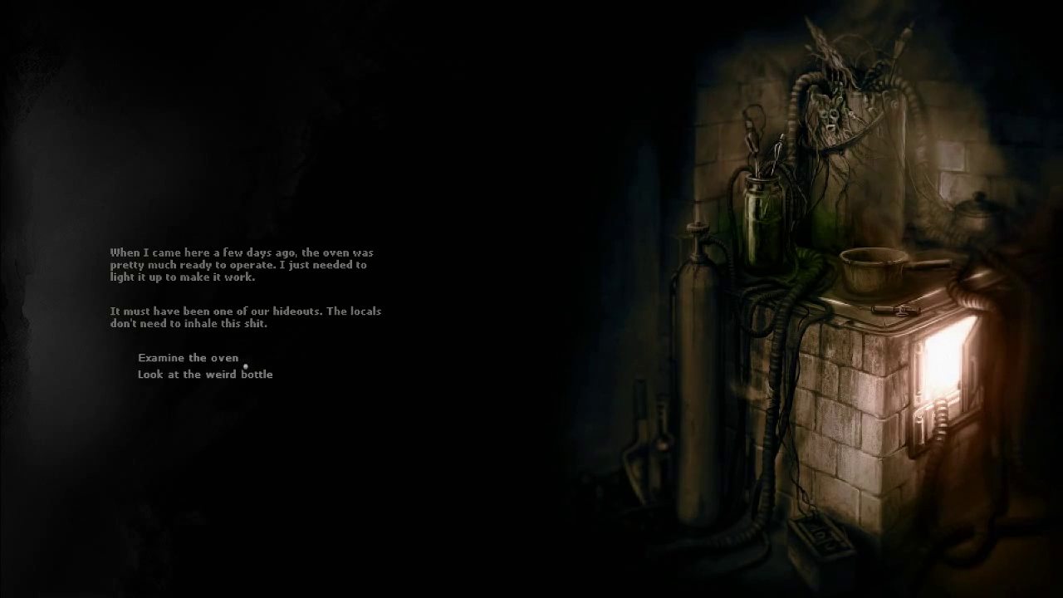
Read the weird bottle's gas manual, try the empty pot, then close the oven screen
click(204, 373)
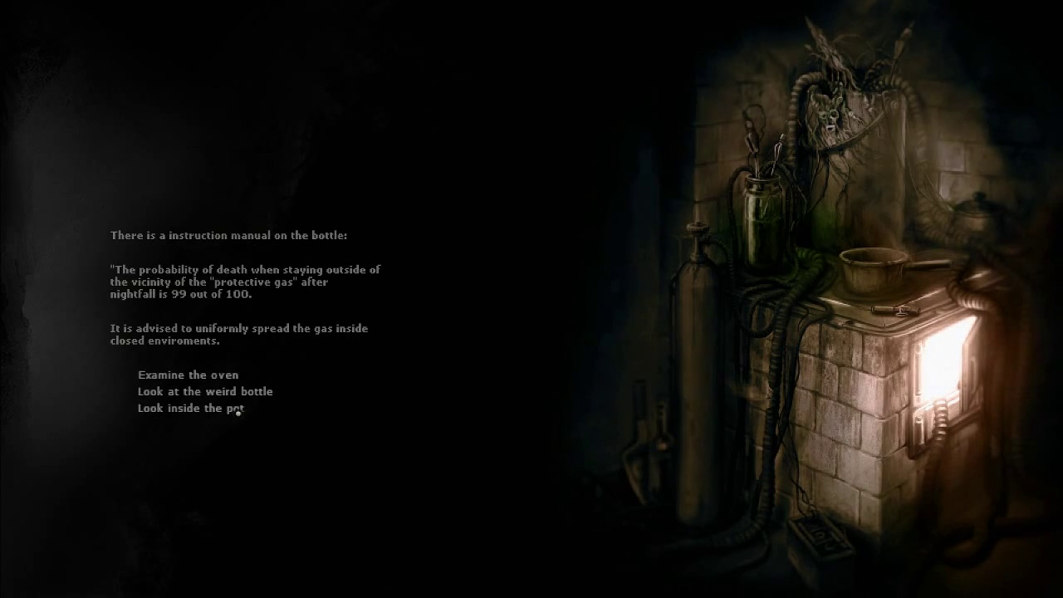
click(193, 408)
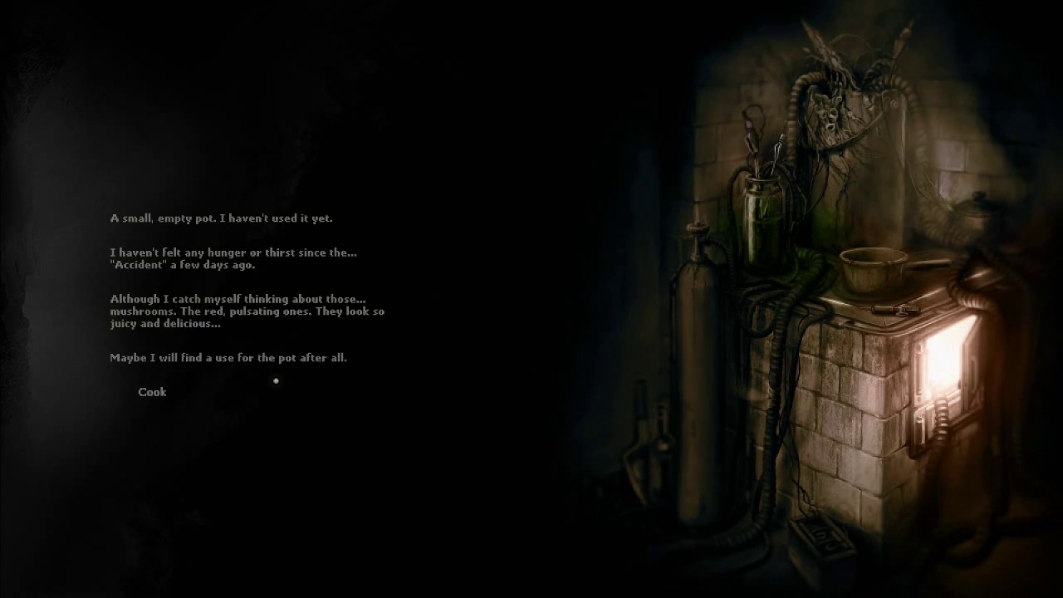
mouse_move(152, 393)
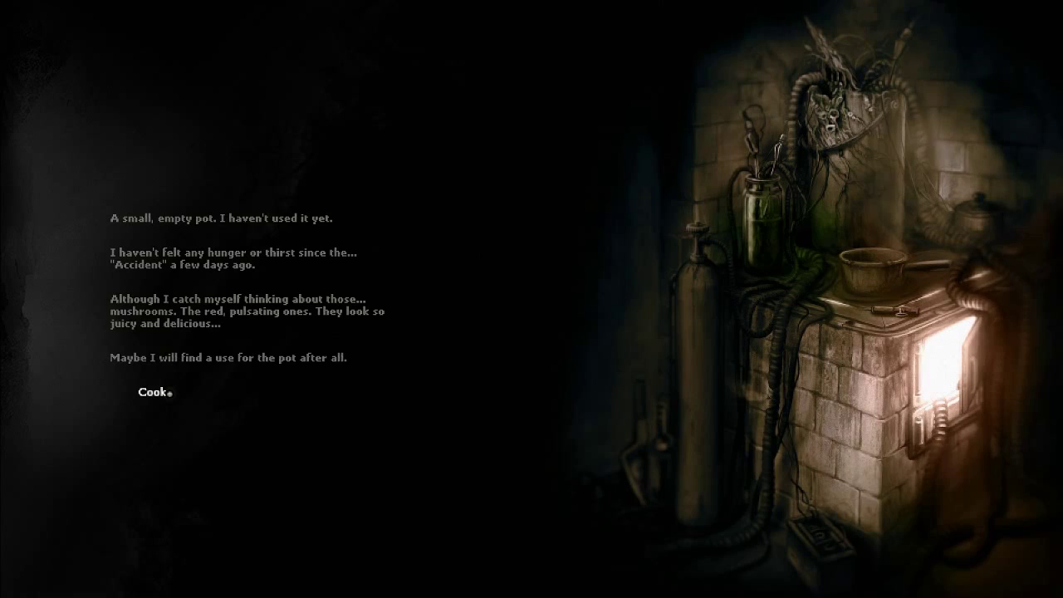
click(149, 394)
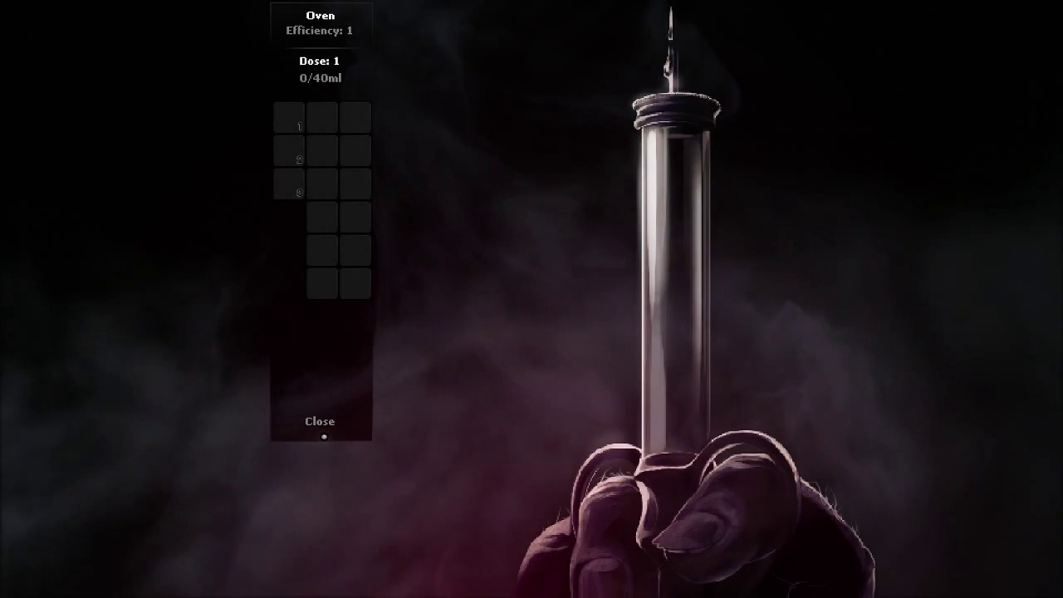
click(319, 422)
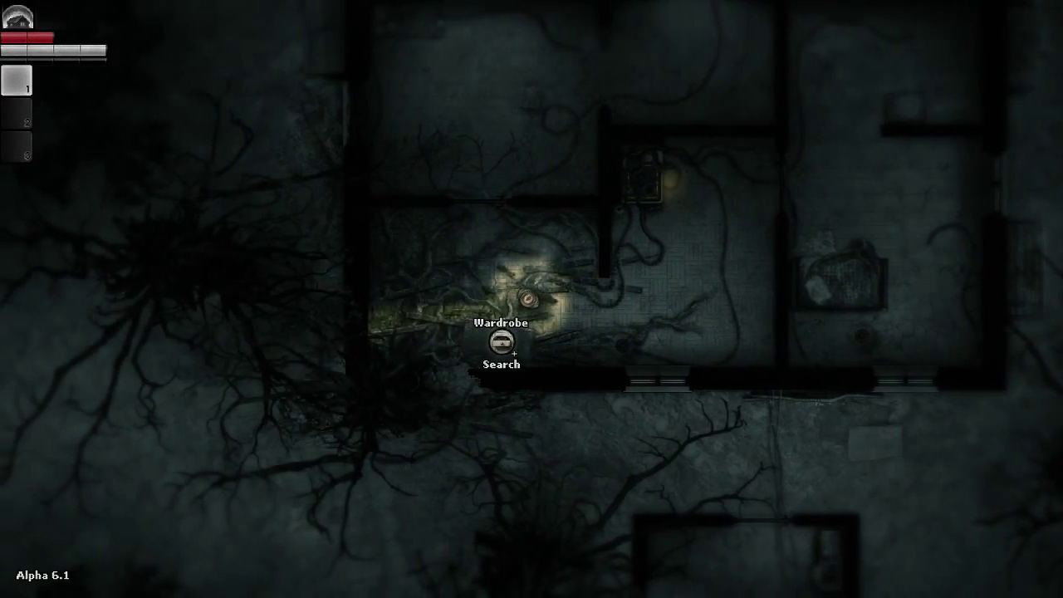
Search the wardrobe and check the workbench's Upgrade Workshop material requirements
click(501, 338)
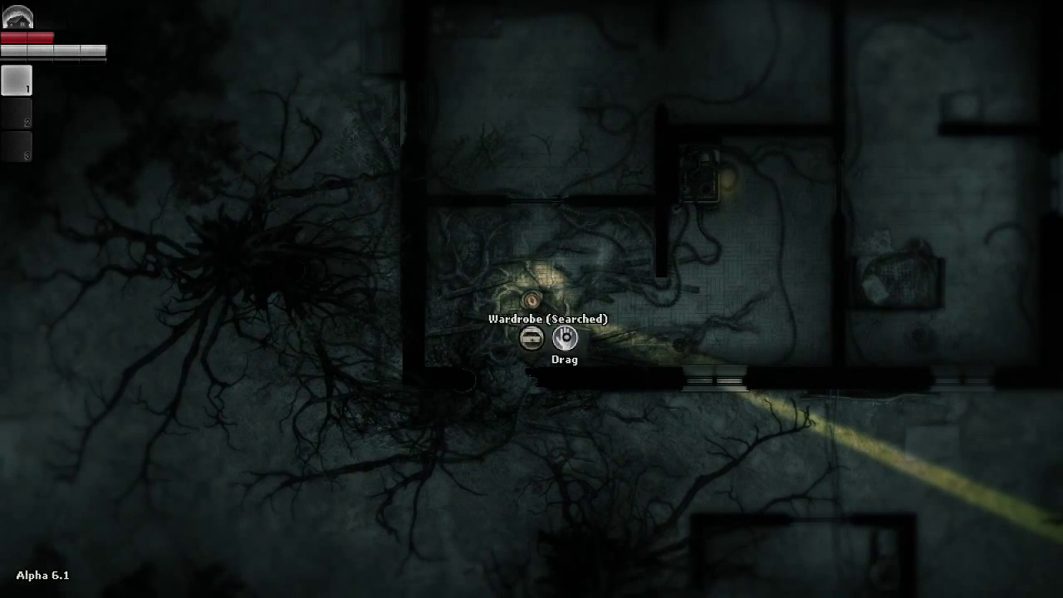
click(564, 342)
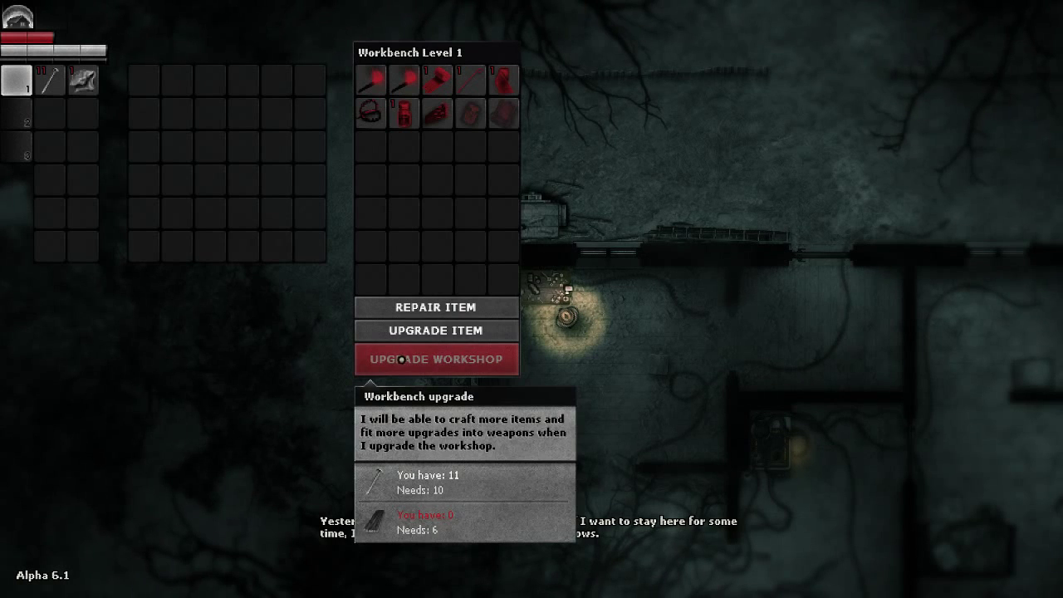
mouse_move(83, 79)
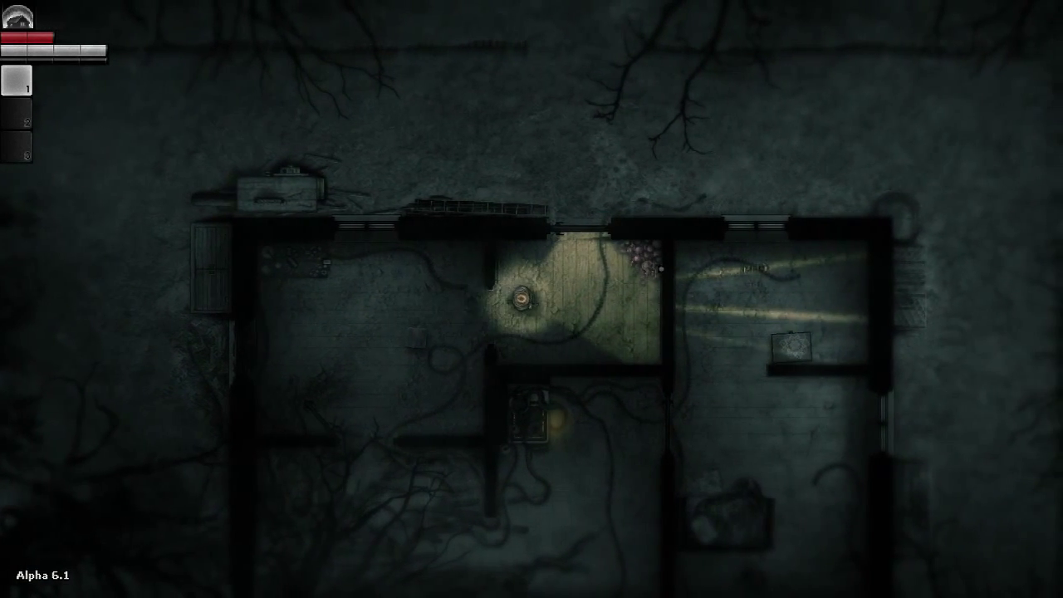
mouse_move(574, 241)
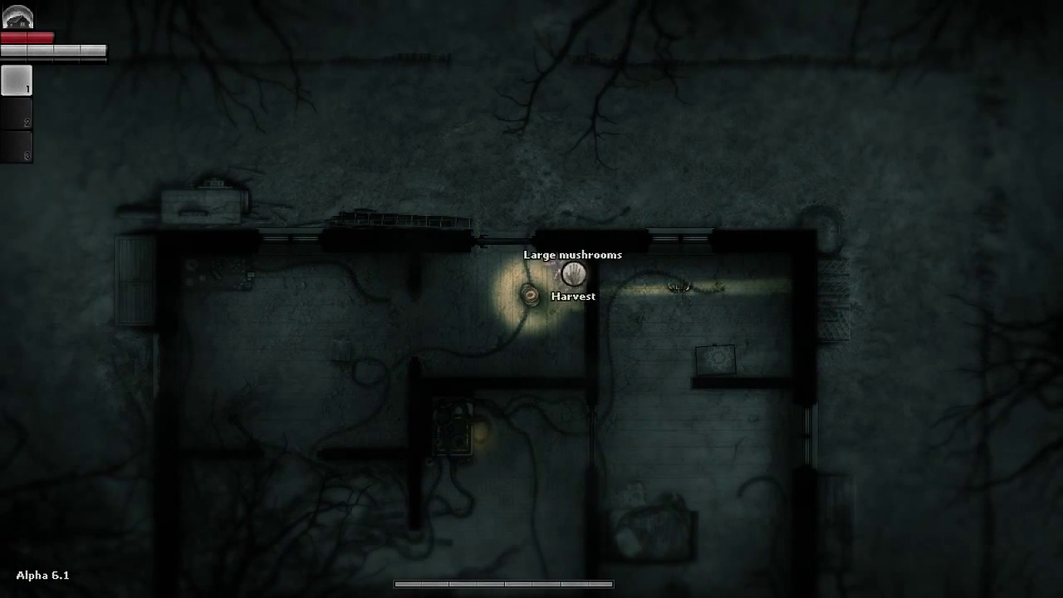
Harvest the large mushrooms, then head to the northern wooden door
click(568, 296)
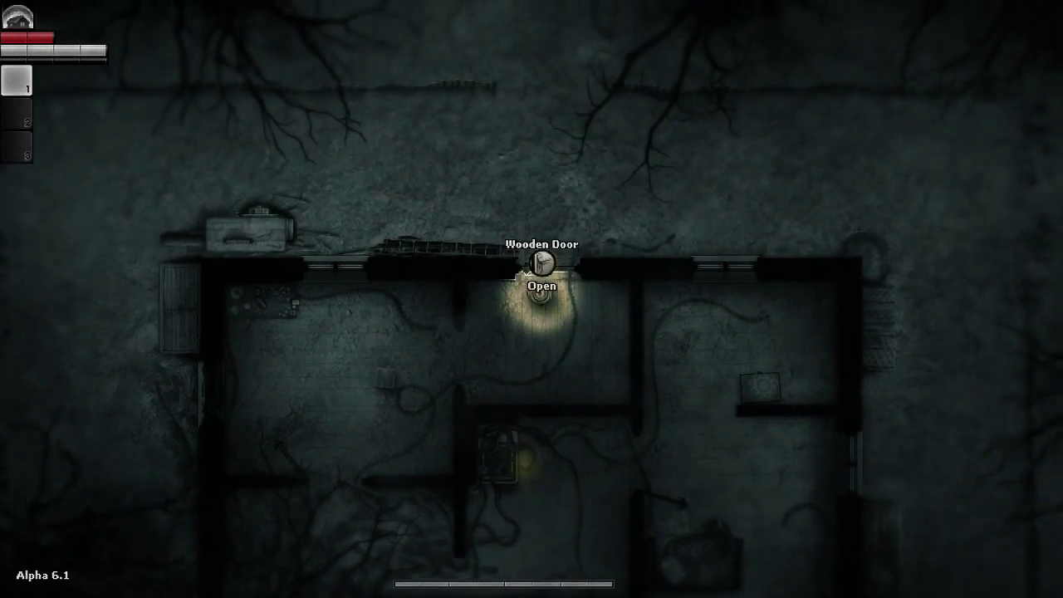
Open the hideout's wooden door and walk outside into the grass and trees
click(541, 287)
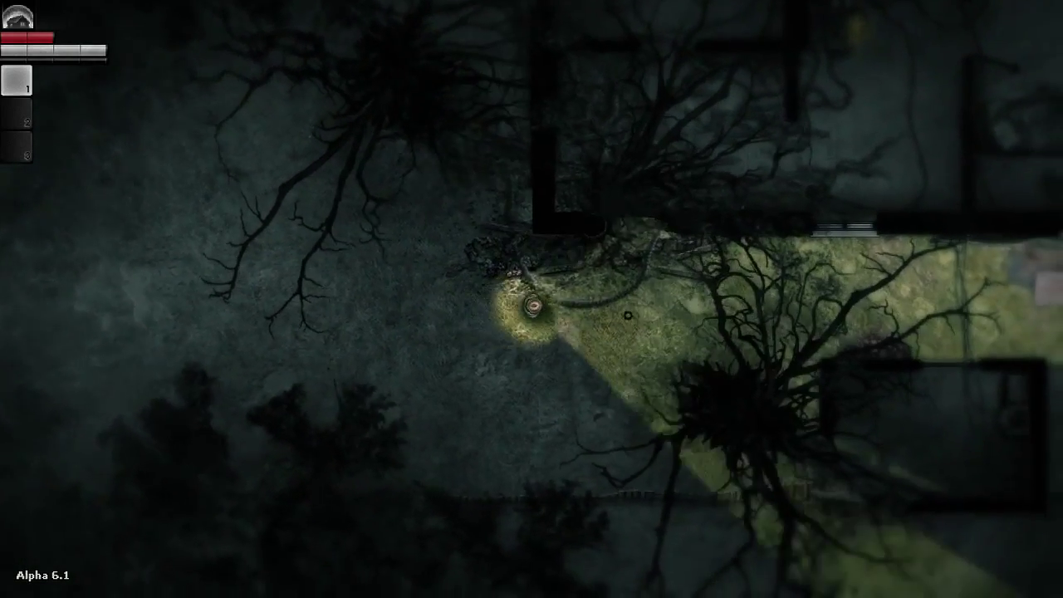
key(w)
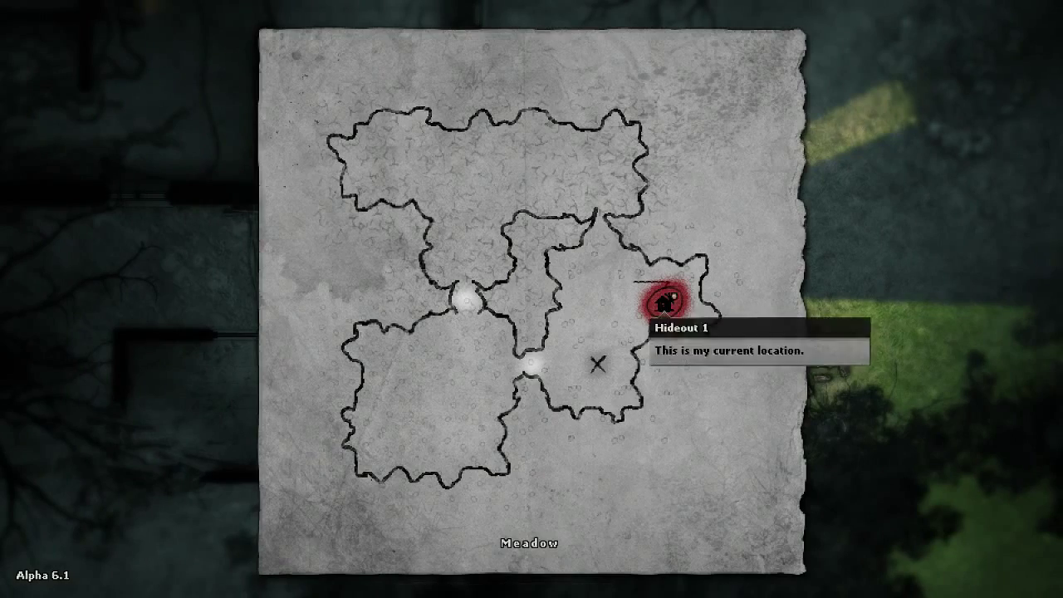
mouse_move(602, 361)
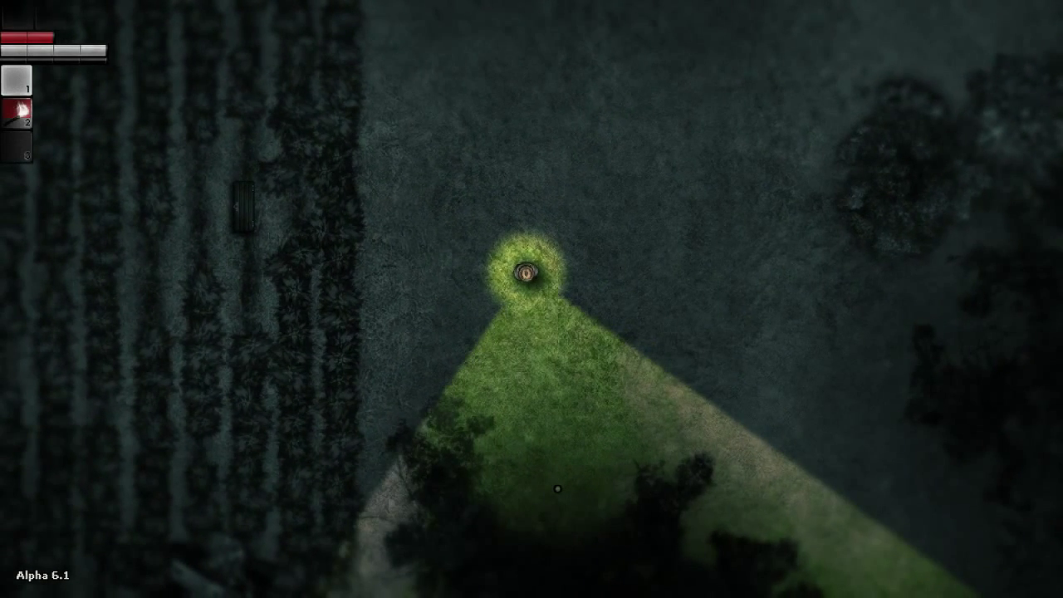
Pause the game, showing Continue, Options, Main Menu and Exit
key(Escape)
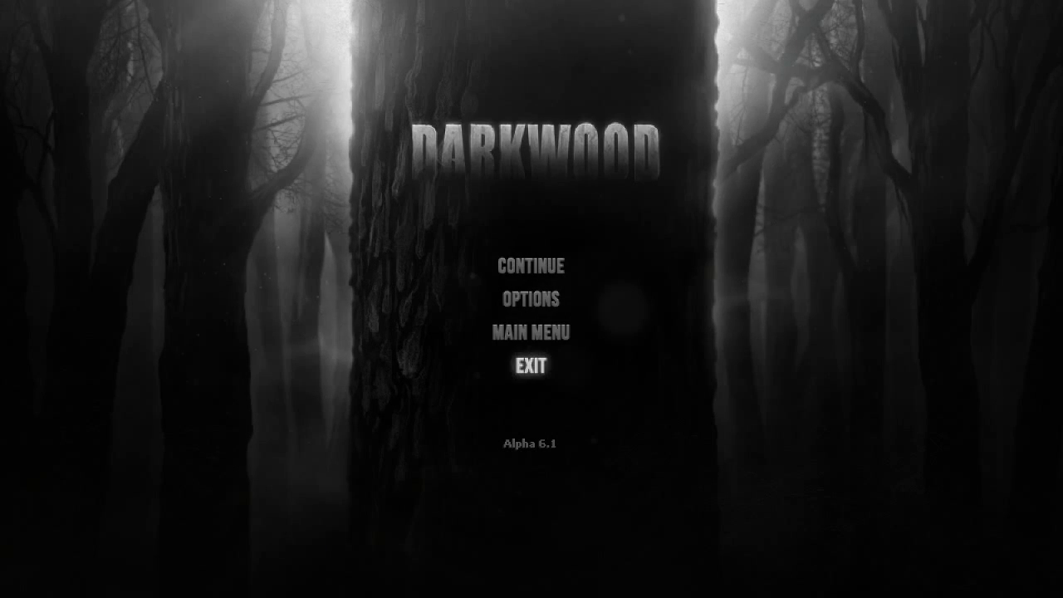
click(534, 267)
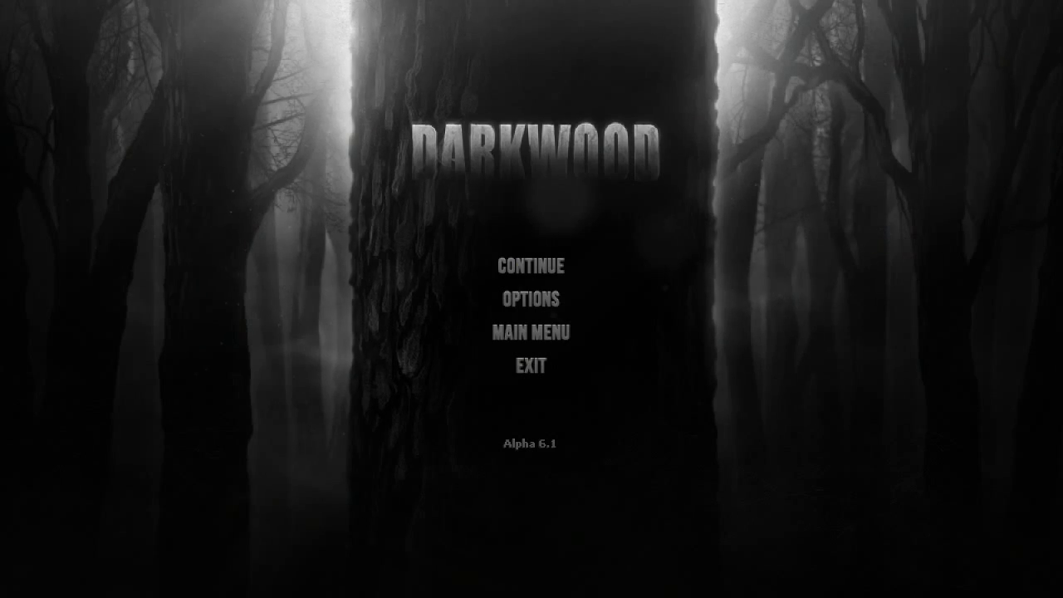
mouse_move(532, 366)
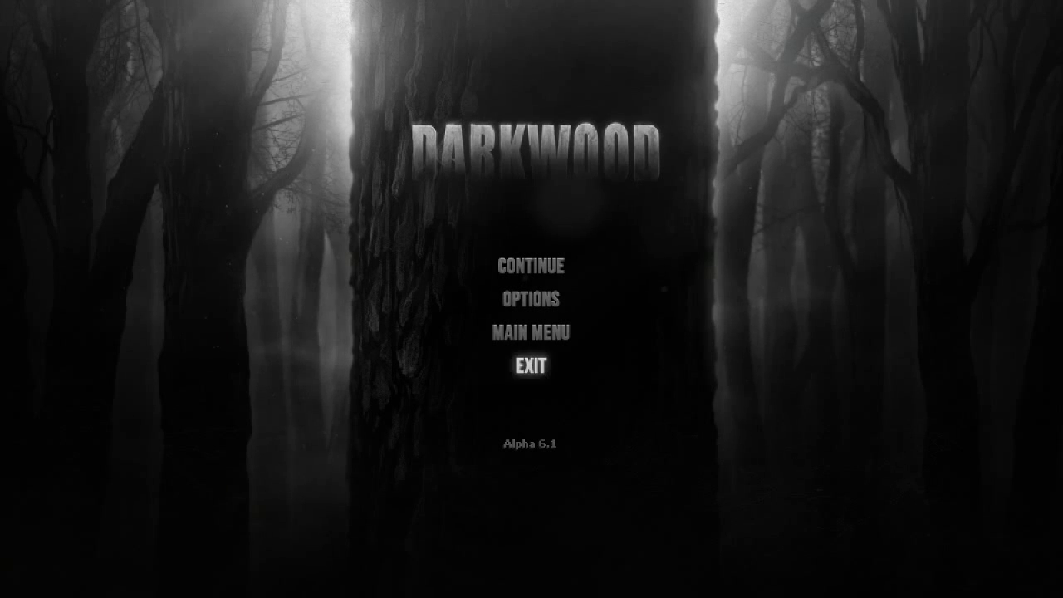